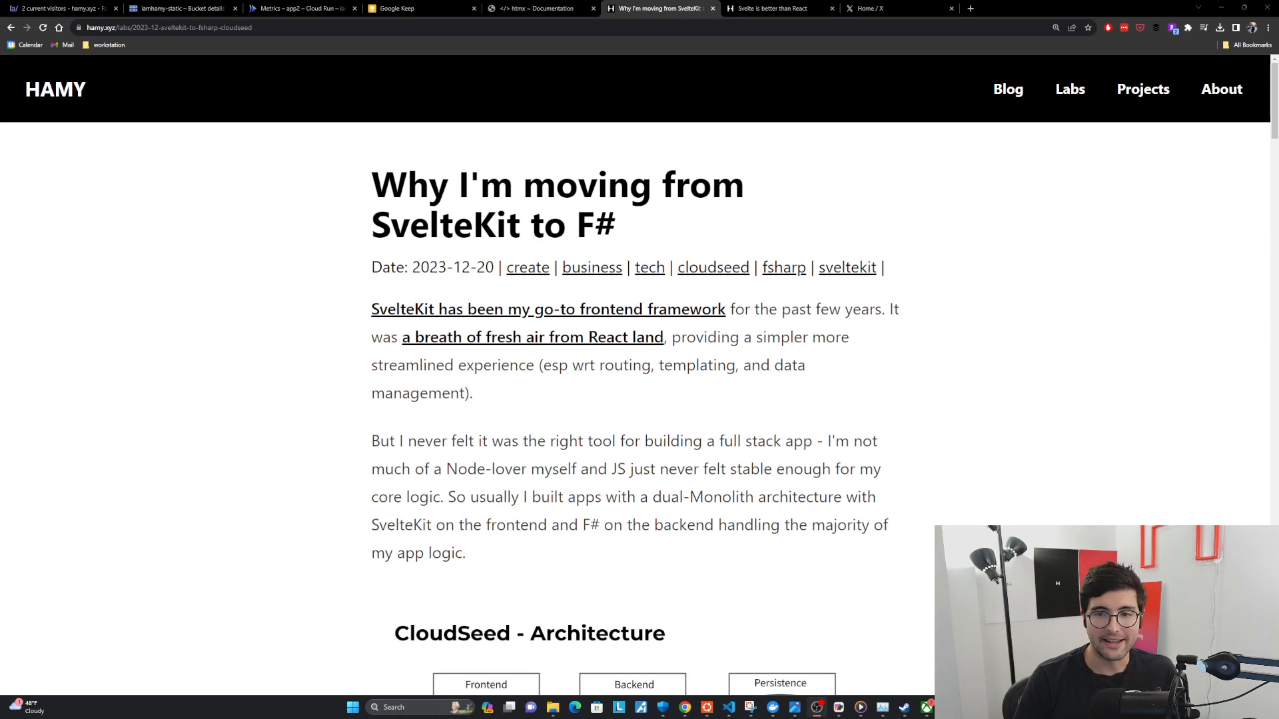
Step: Scroll through the intro paragraphs until the old CloudSeed architecture diagram appears
scroll("down", 3)
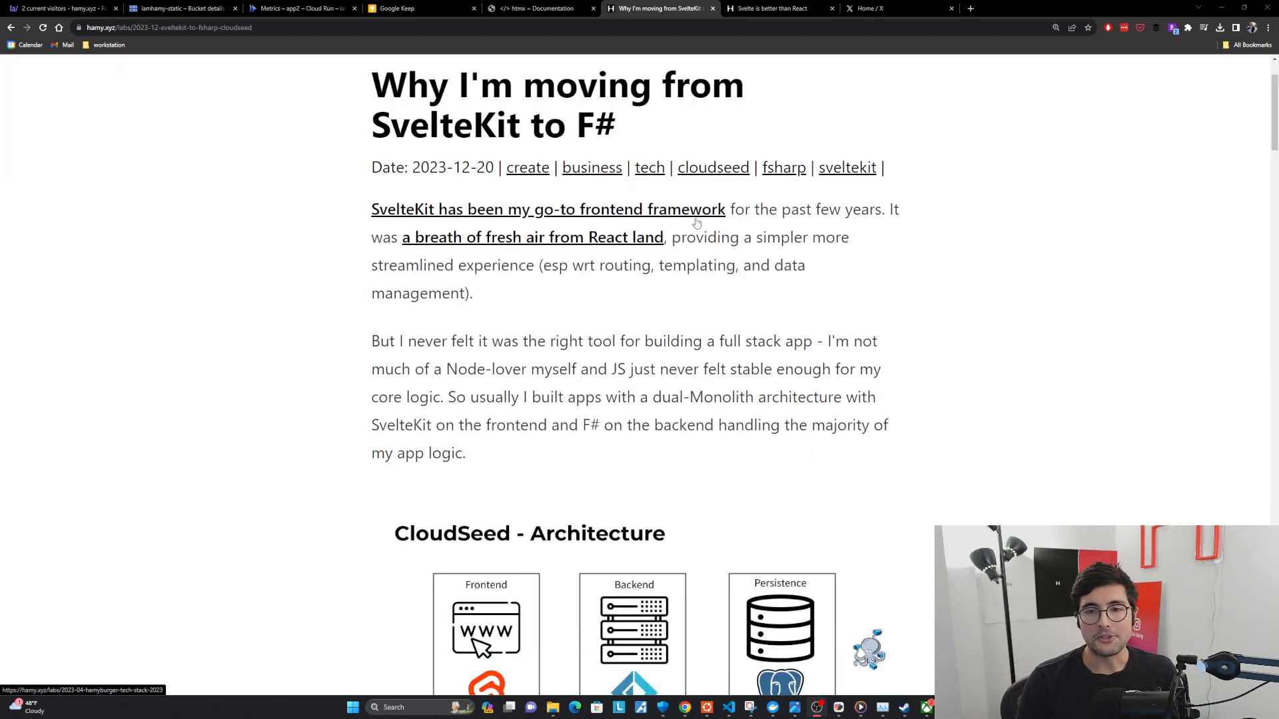
mouse_move(826, 226)
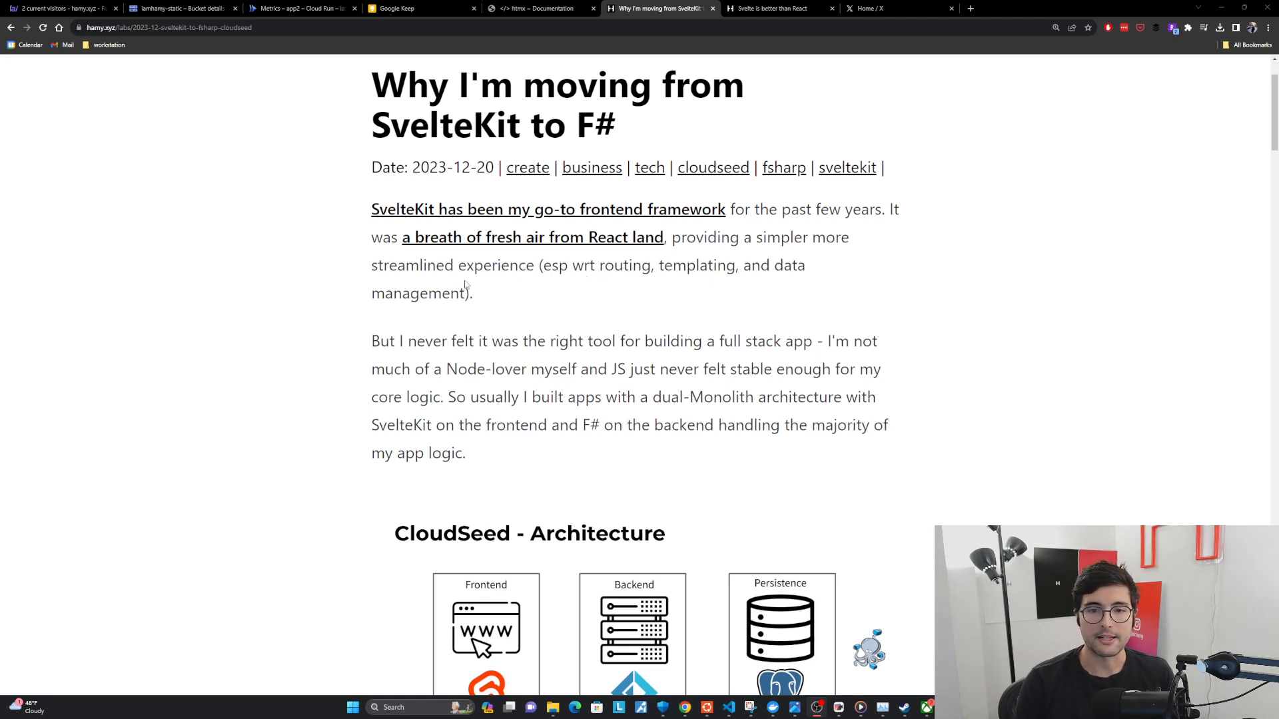
scroll("down", 3)
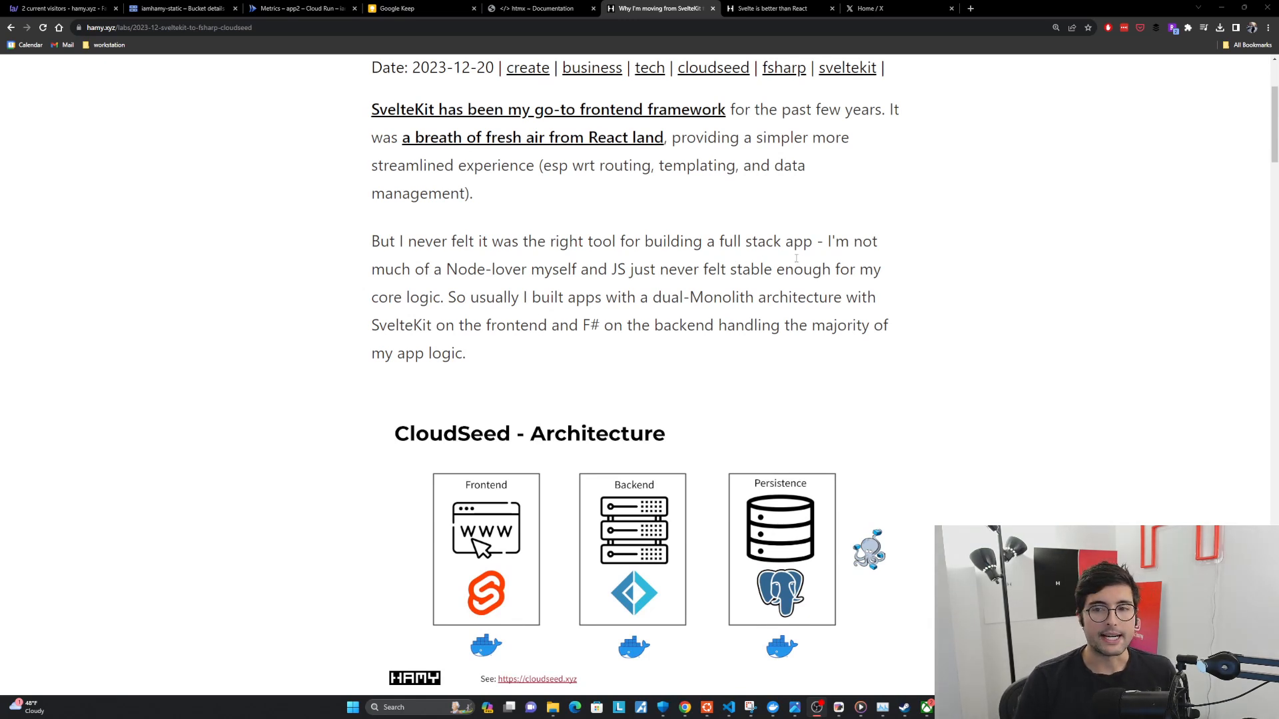
mouse_move(594, 285)
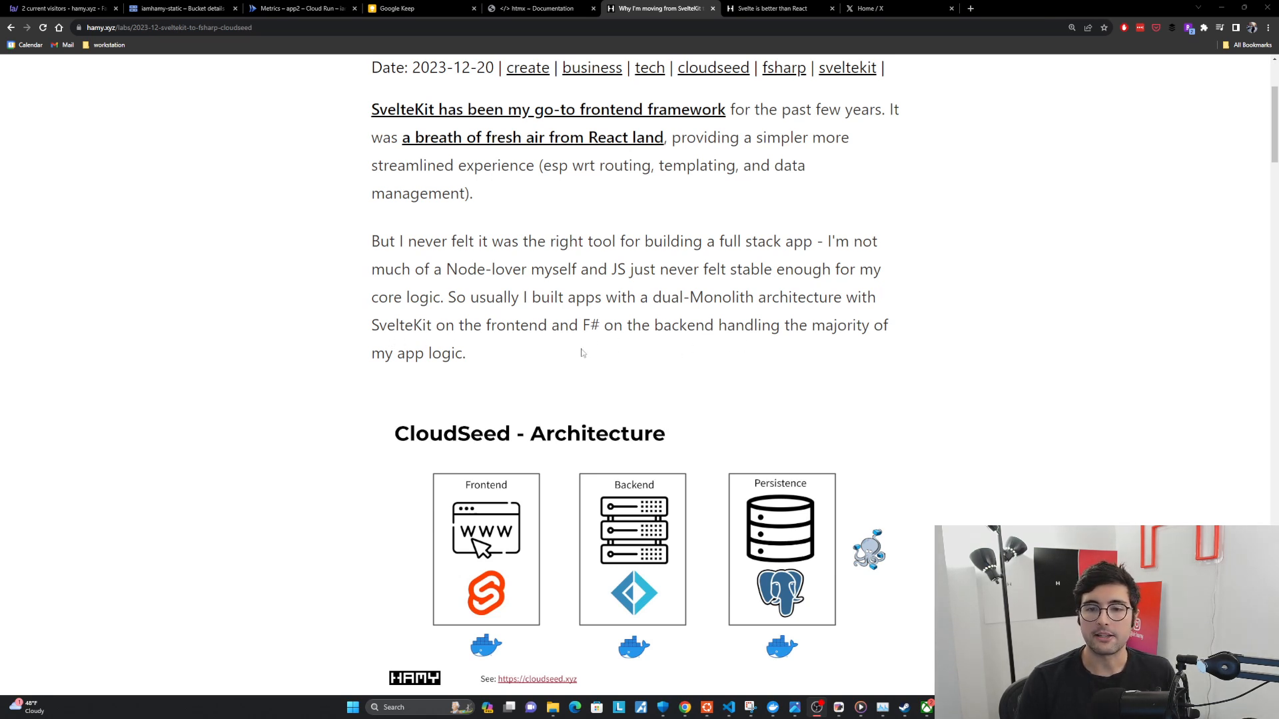
Step: Scroll past the diagram and caption to the 'Why did I decide to move from SvelteKit to F#?' question
scroll("down", 3)
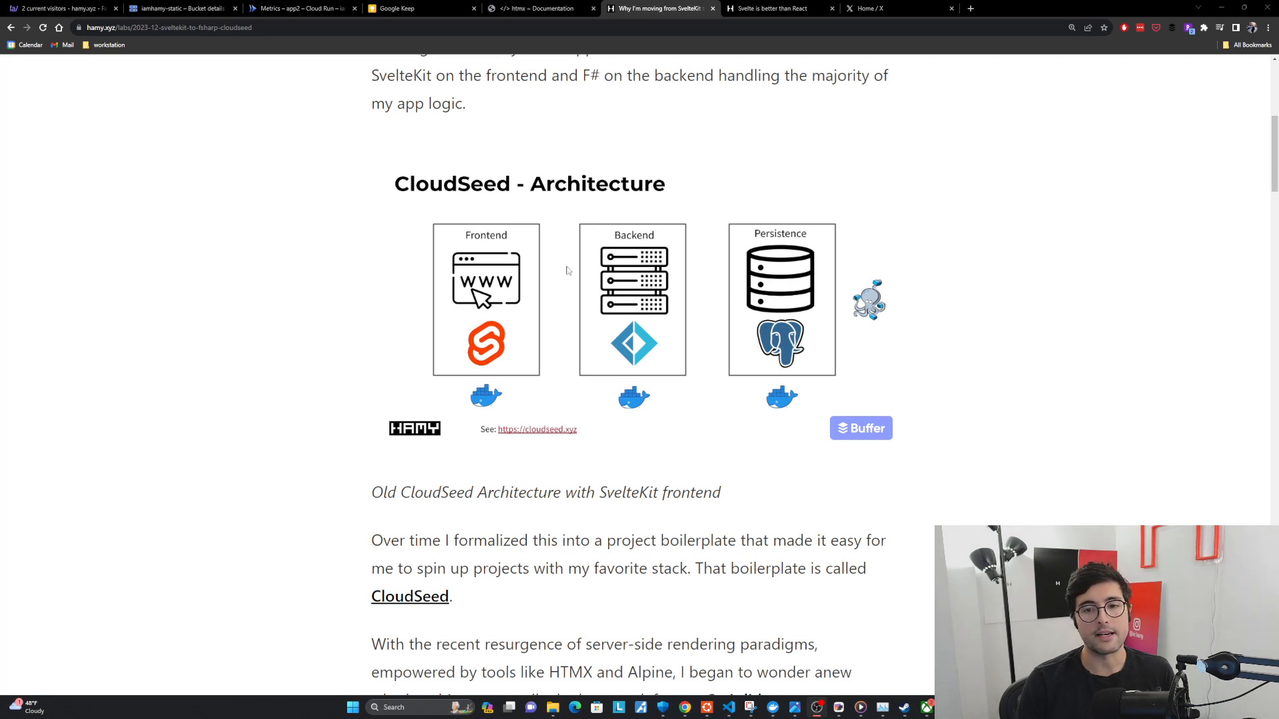
mouse_move(546, 319)
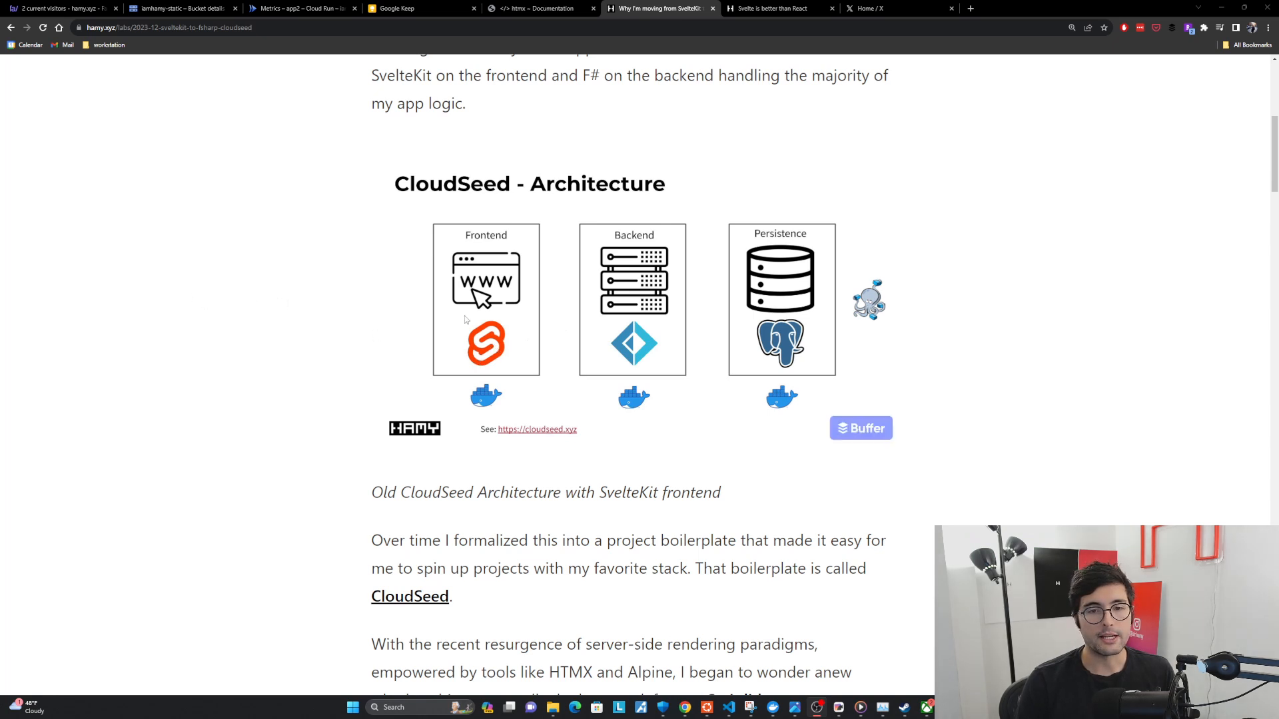
mouse_move(495, 315)
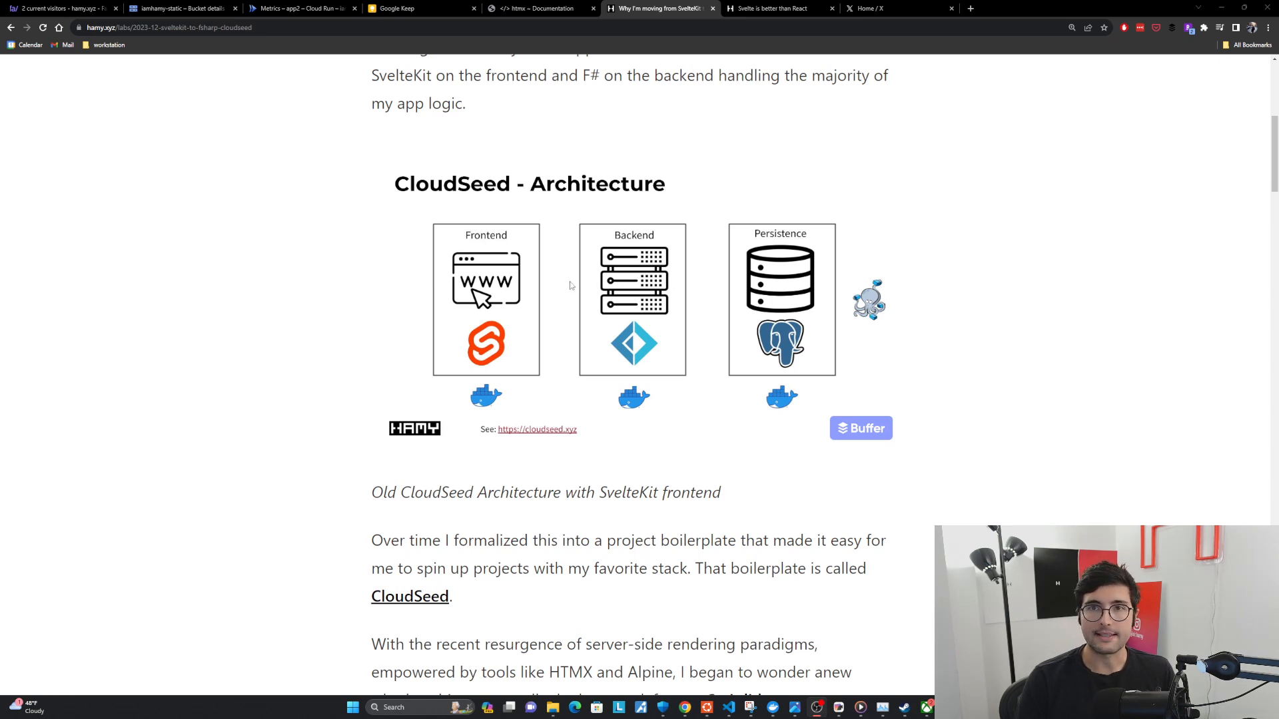
mouse_move(465, 322)
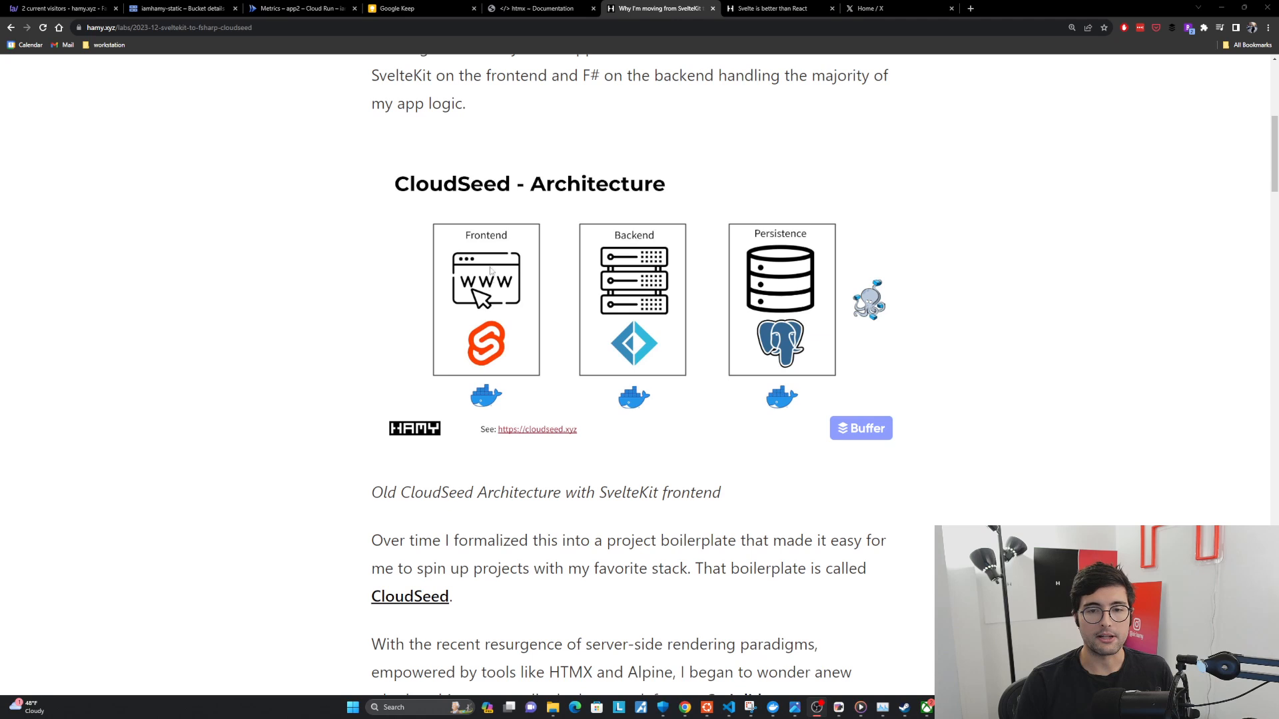
mouse_move(485, 306)
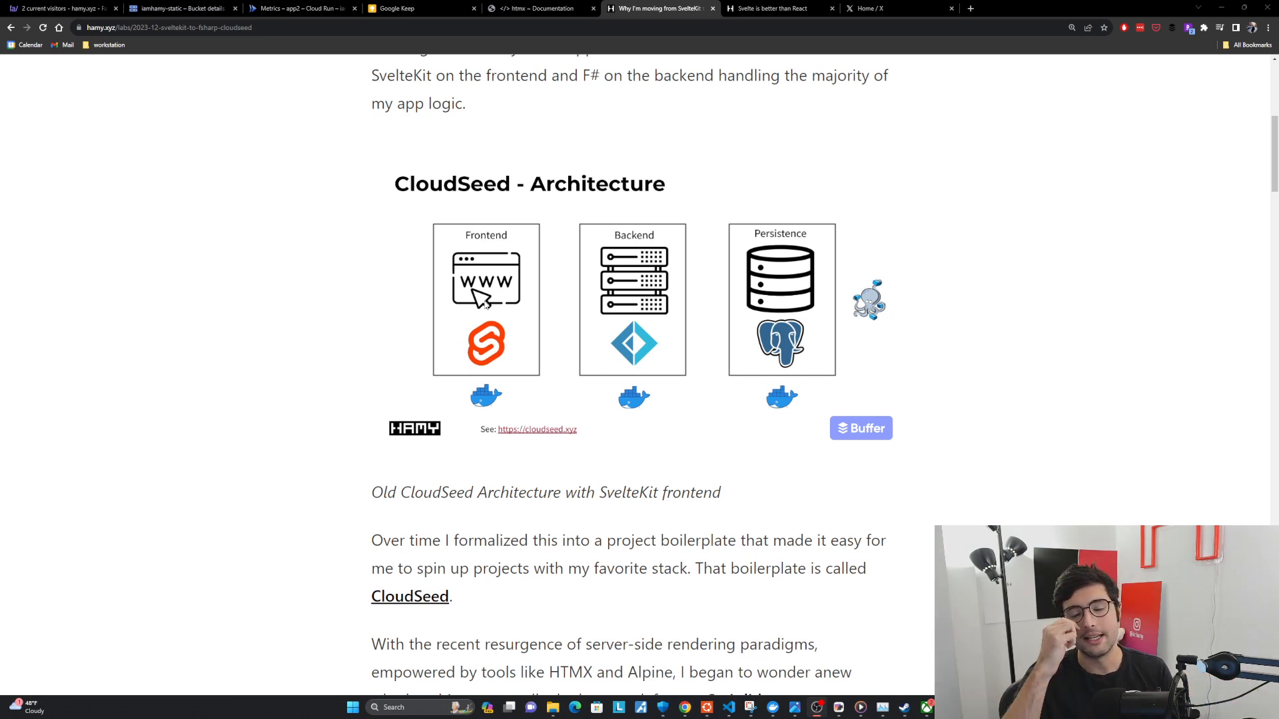
mouse_move(673, 361)
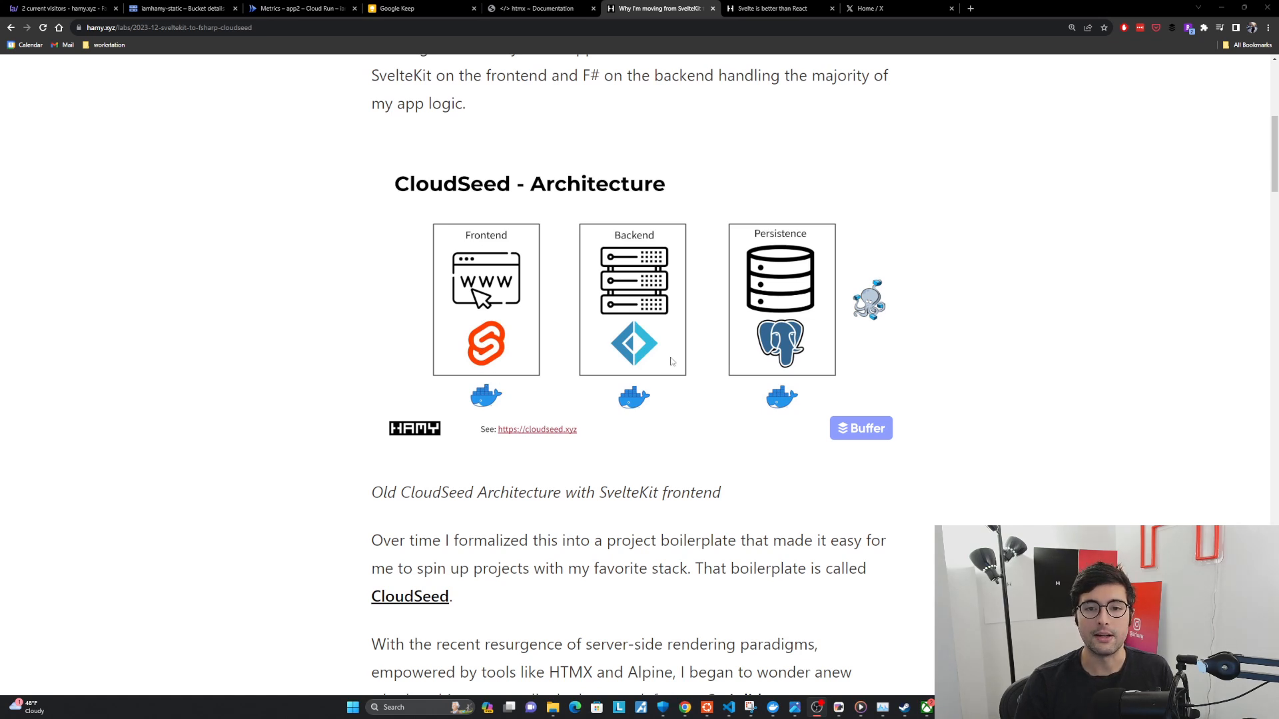
scroll("down", 3)
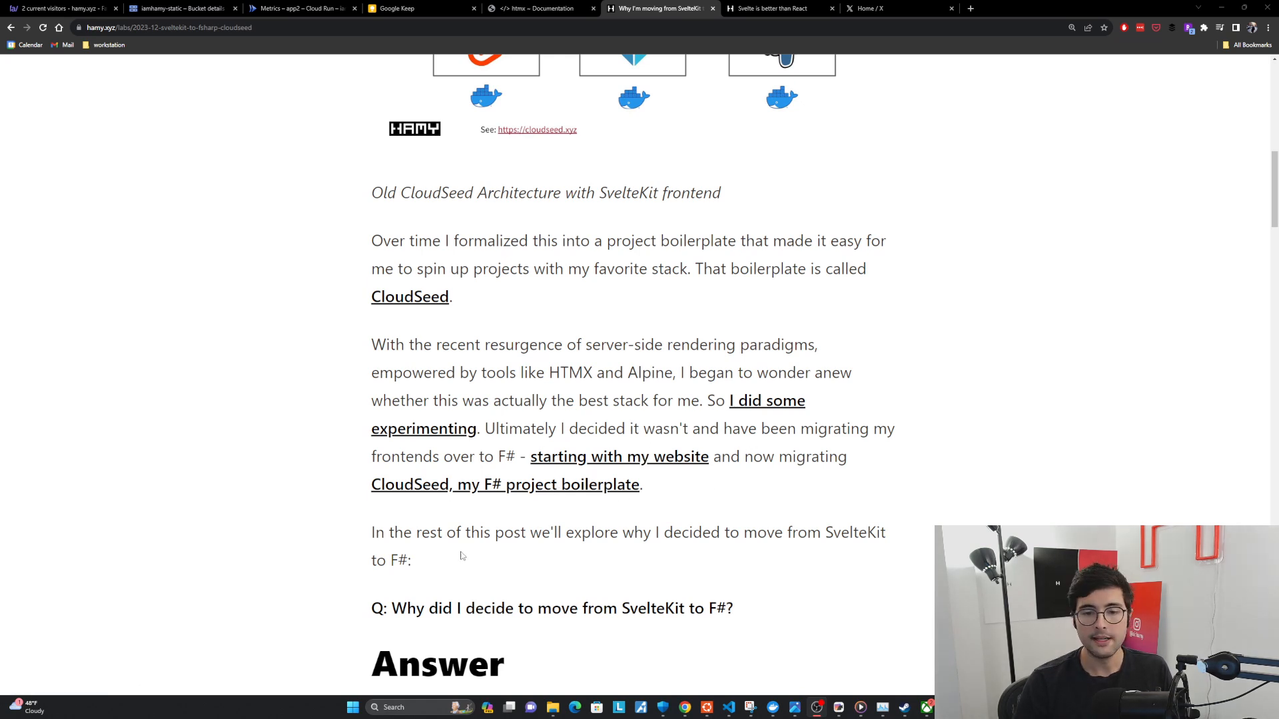
mouse_move(845, 553)
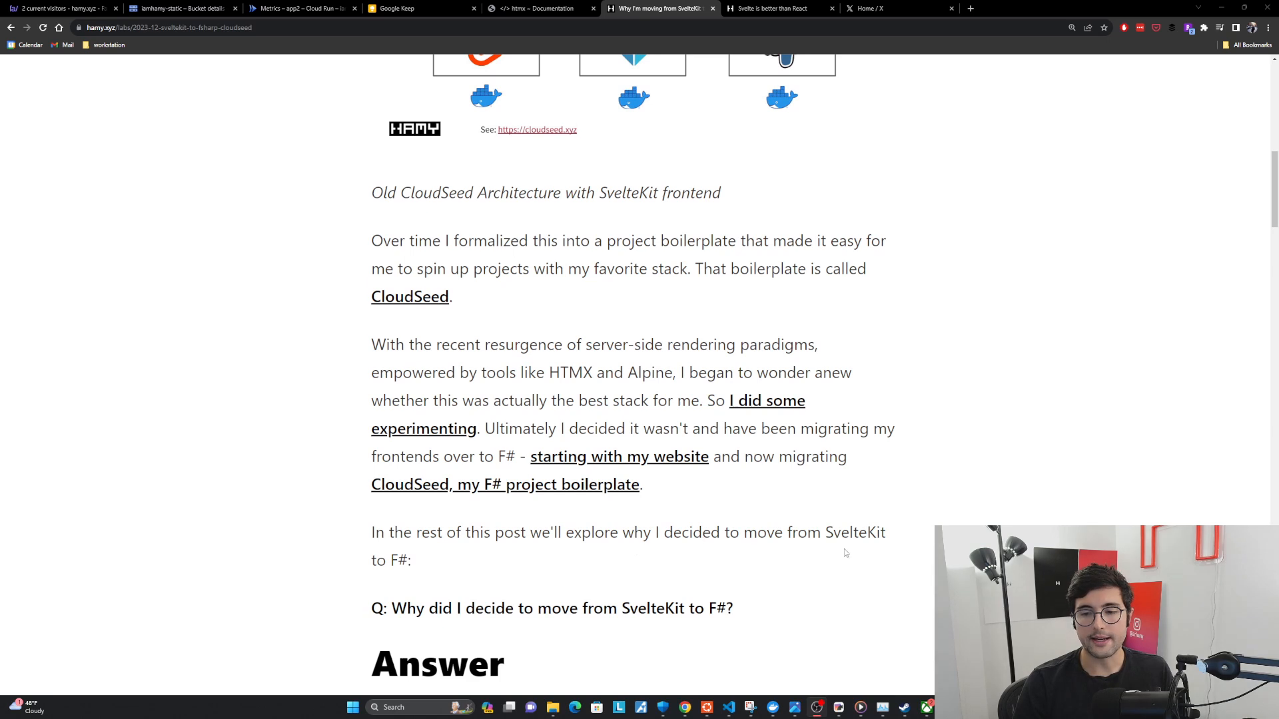
Step: Scroll to the Answer section showing the CloudSeed F# Project Boilerplate diagram
scroll("down", 3)
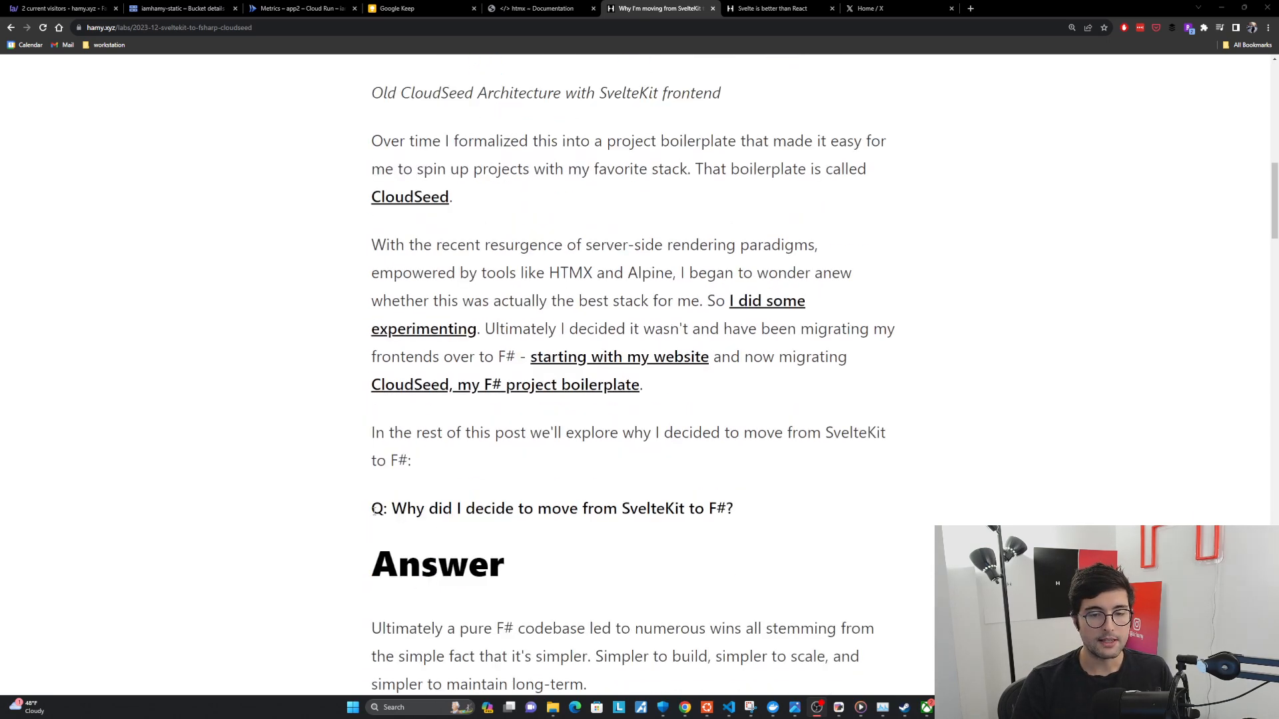
mouse_move(700, 525)
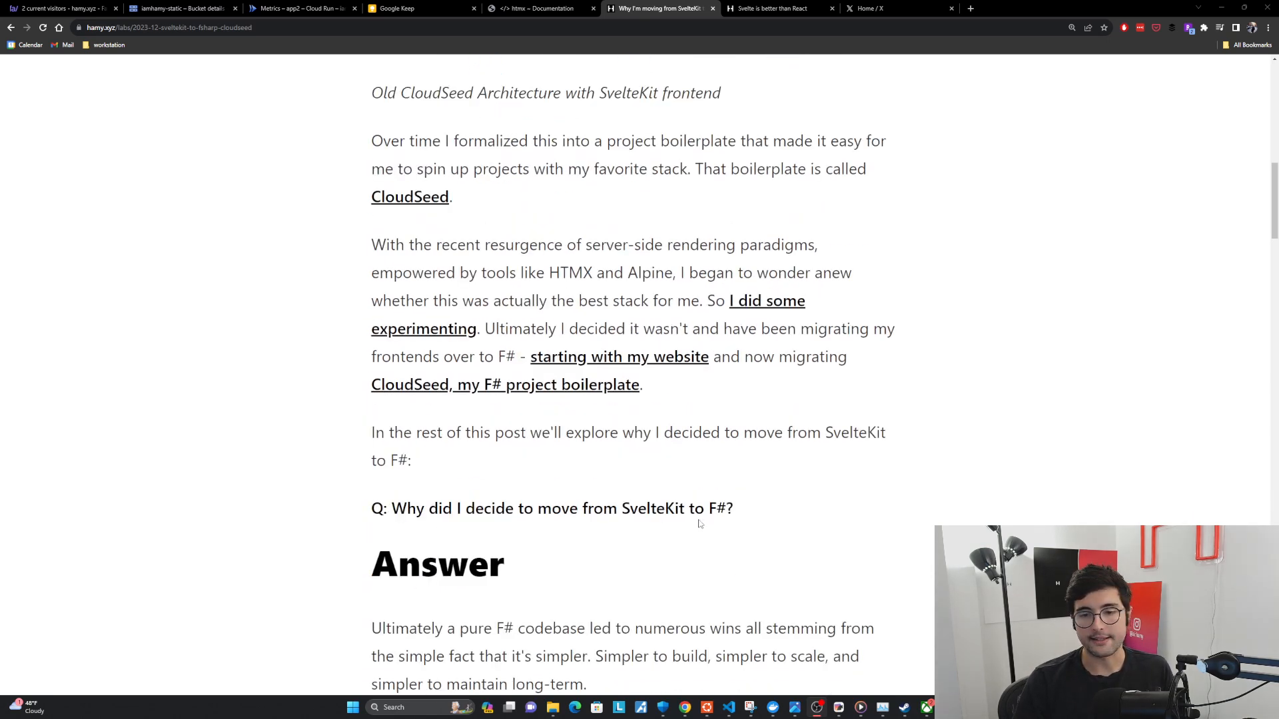
scroll("down", 3)
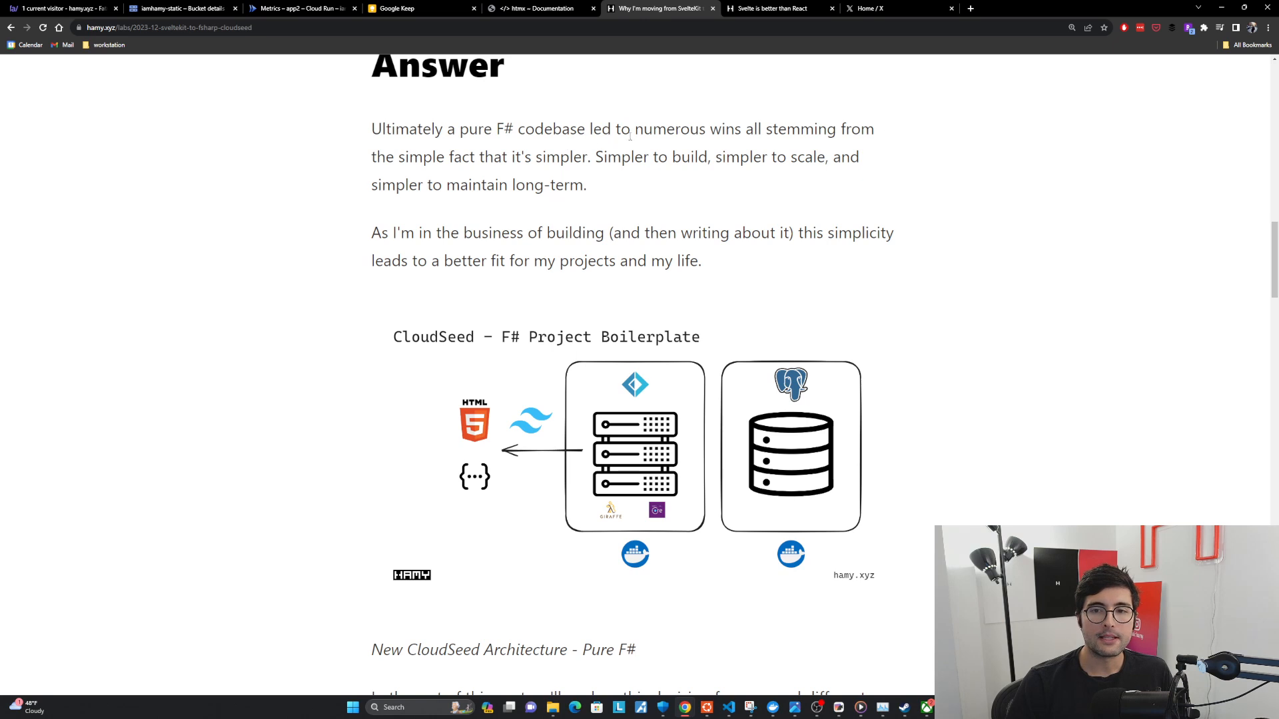
mouse_move(399, 173)
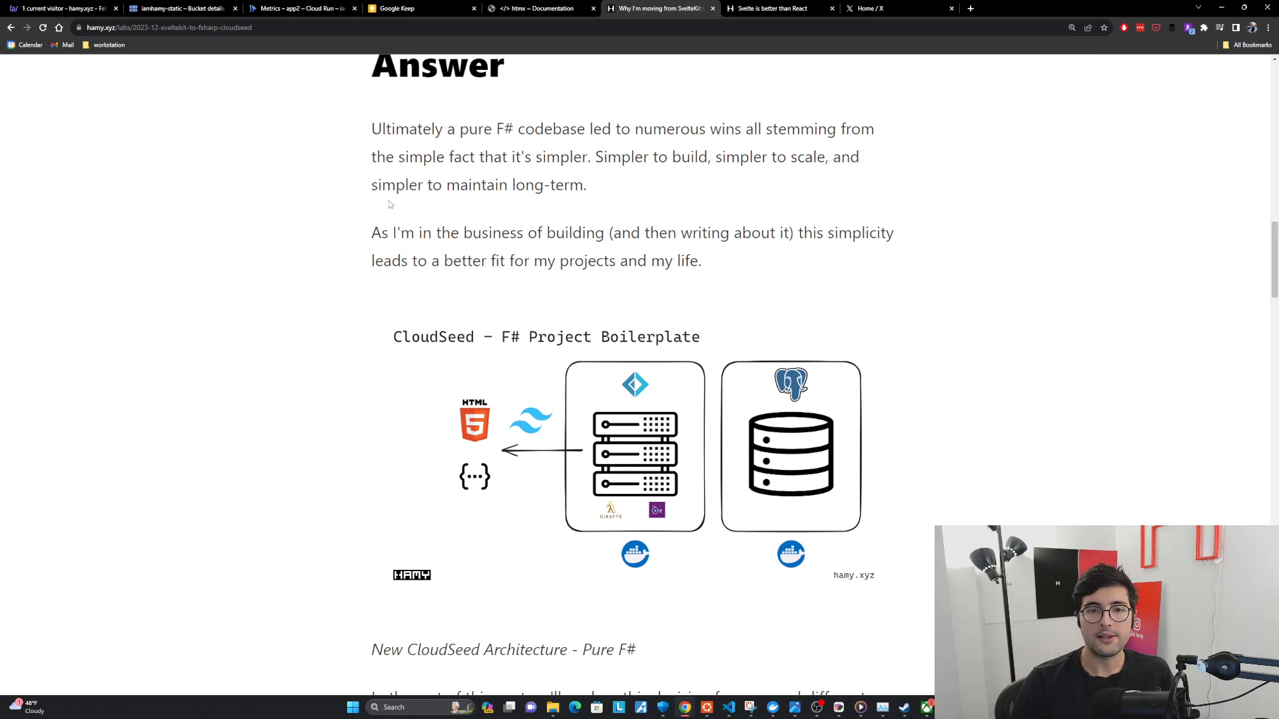
mouse_move(405, 238)
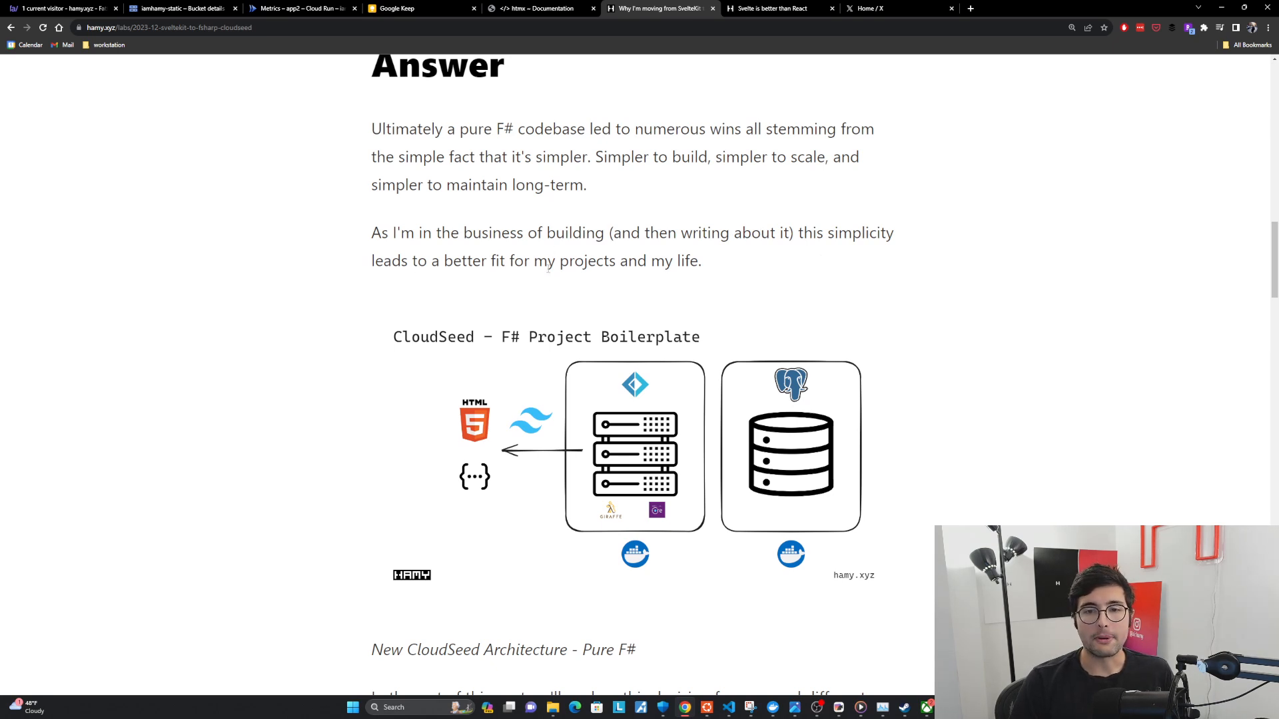
Step: Scroll to the perspectives list, select the word Flexibility, and continue to the Simplicity heading
scroll("down", 3)
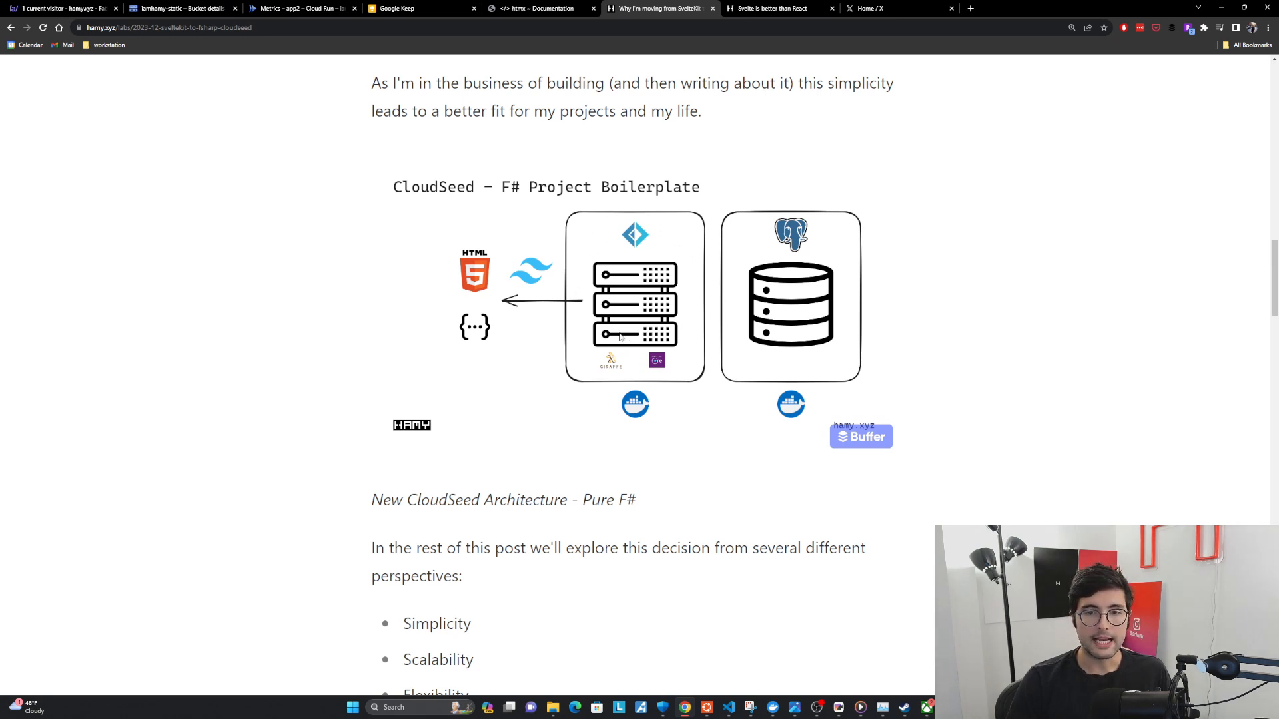
mouse_move(561, 244)
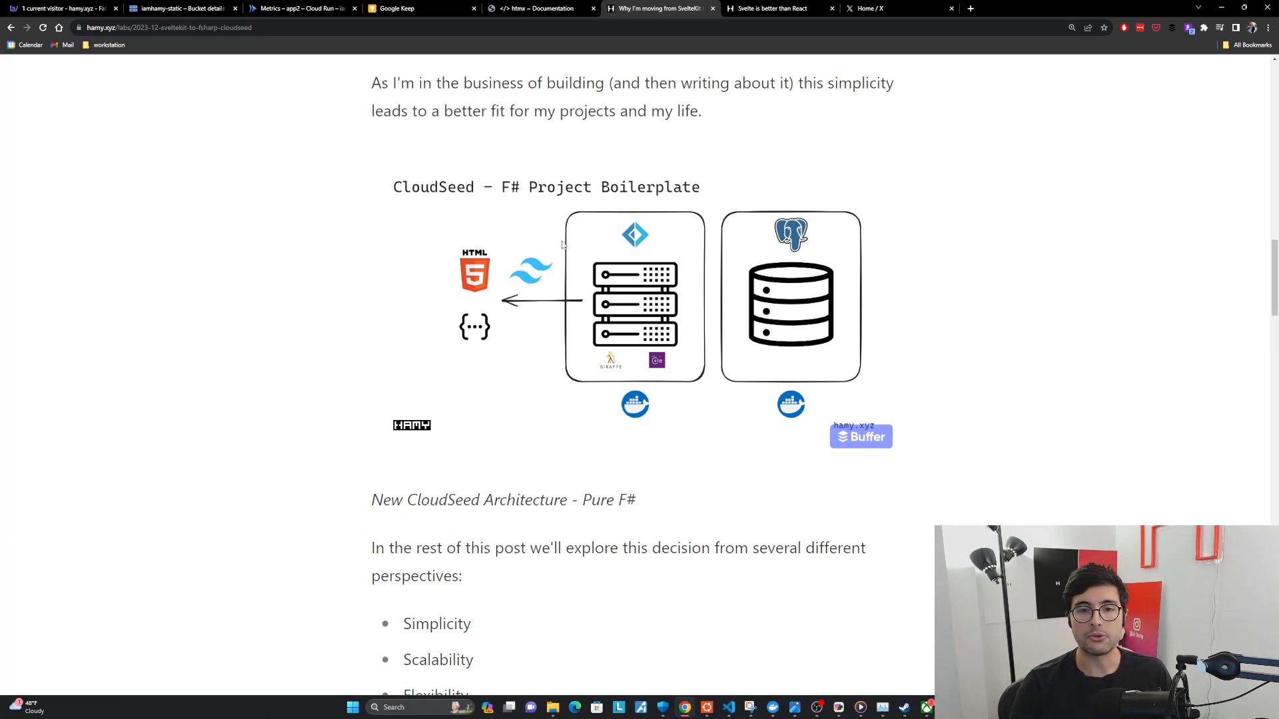
mouse_move(481, 355)
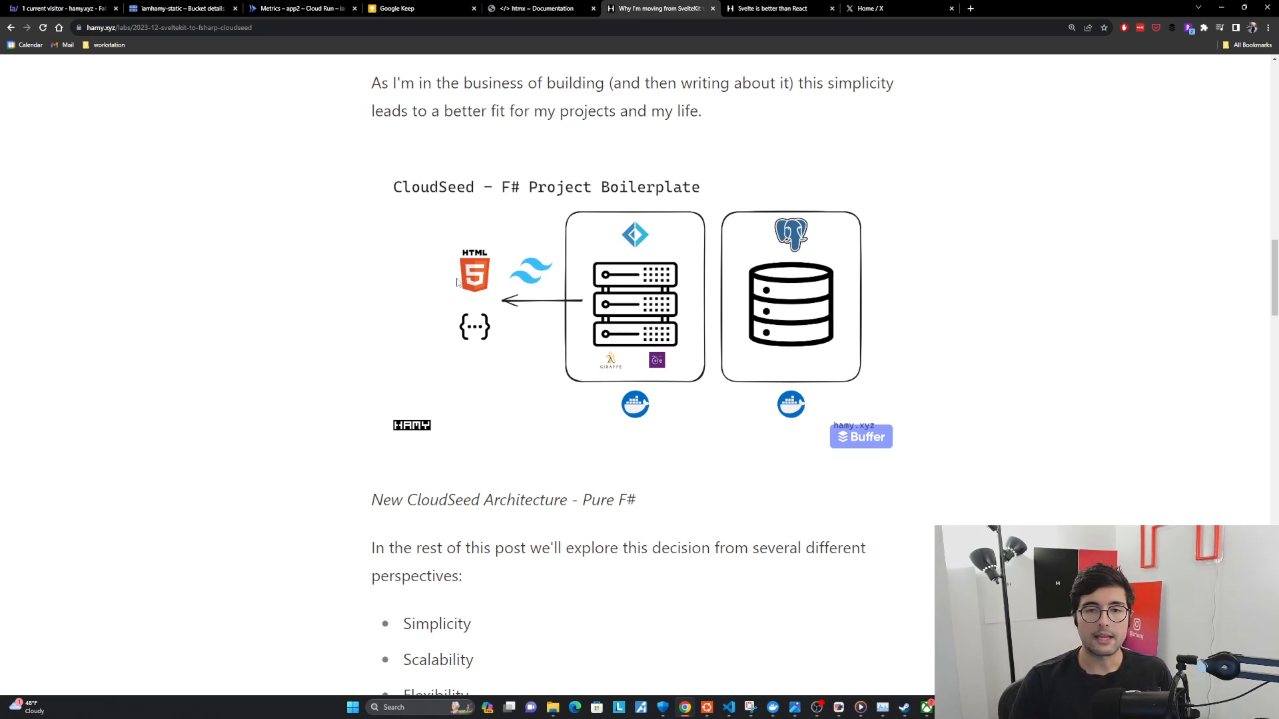
mouse_move(559, 260)
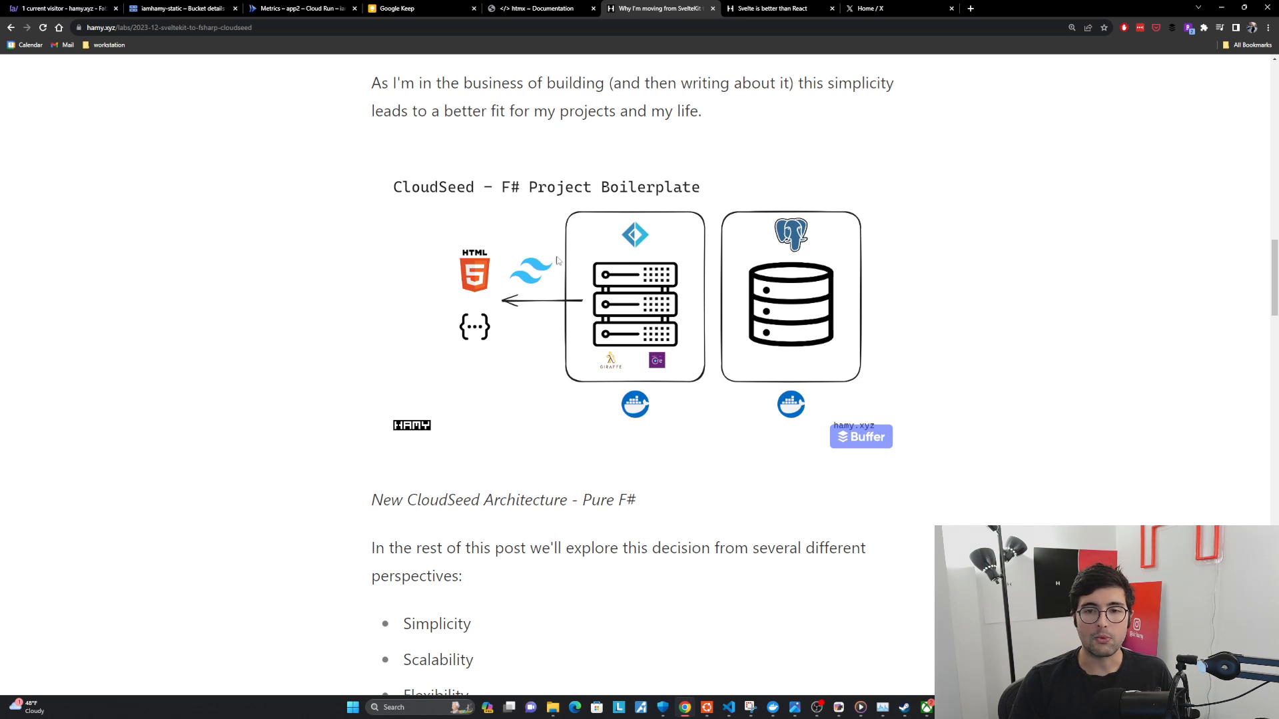
mouse_move(569, 234)
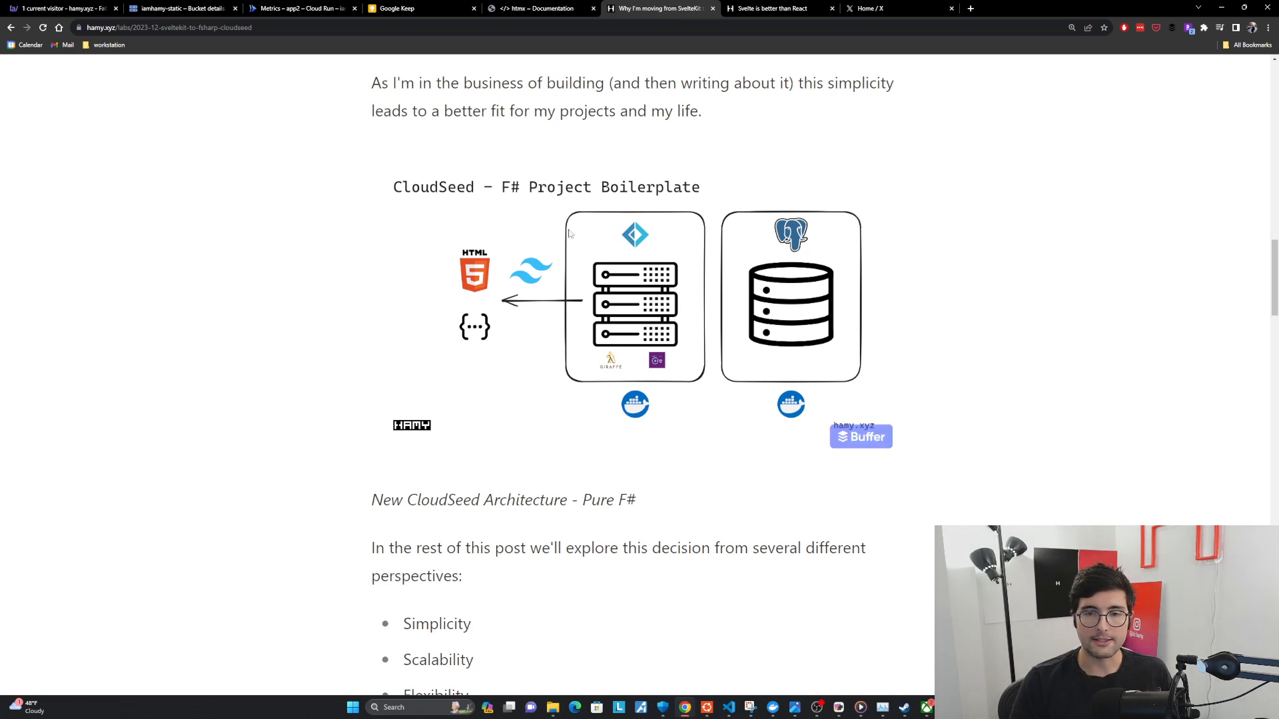
scroll("down", 3)
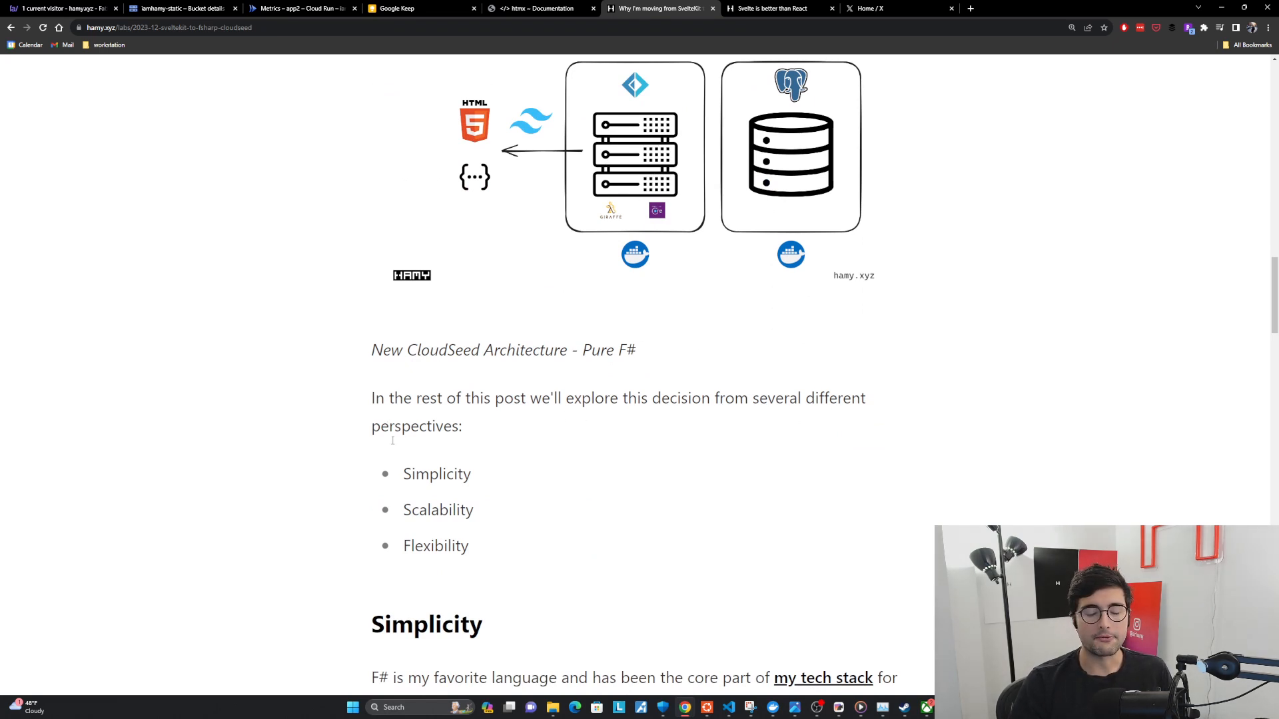
double_click(437, 474)
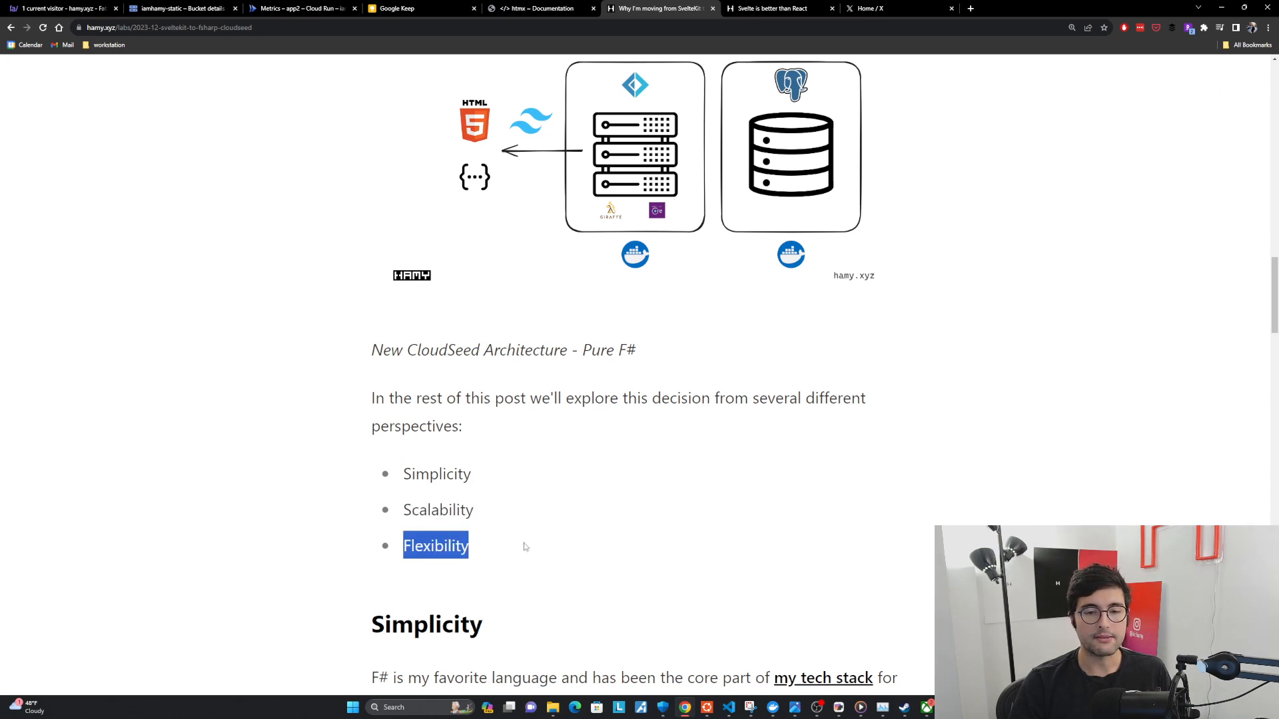
scroll("down", 3)
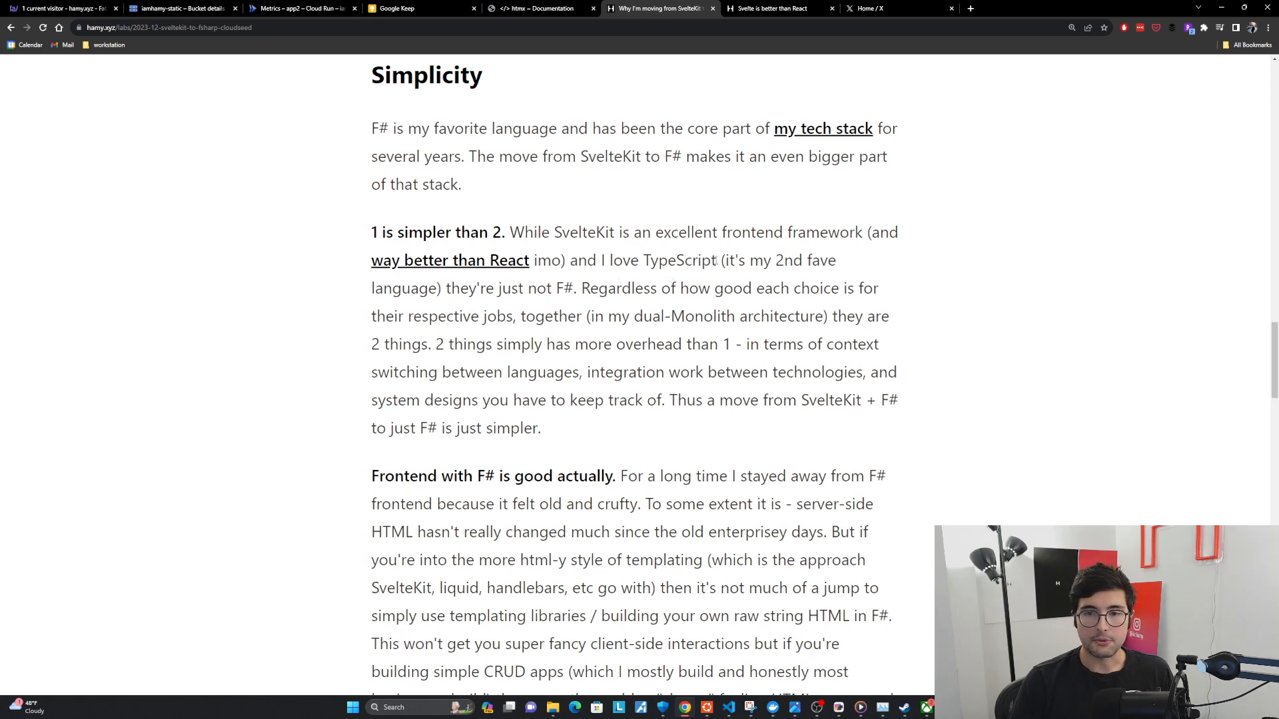
left_click_drag(601, 260, 717, 260)
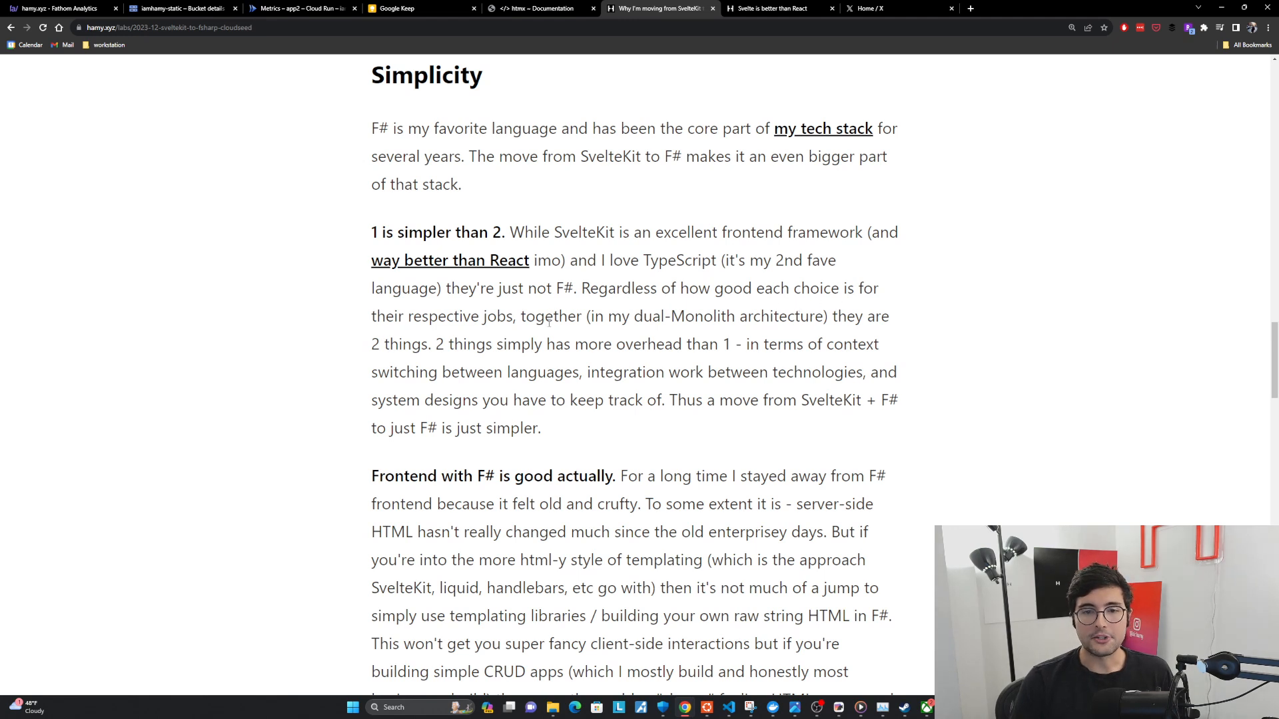
mouse_move(559, 329)
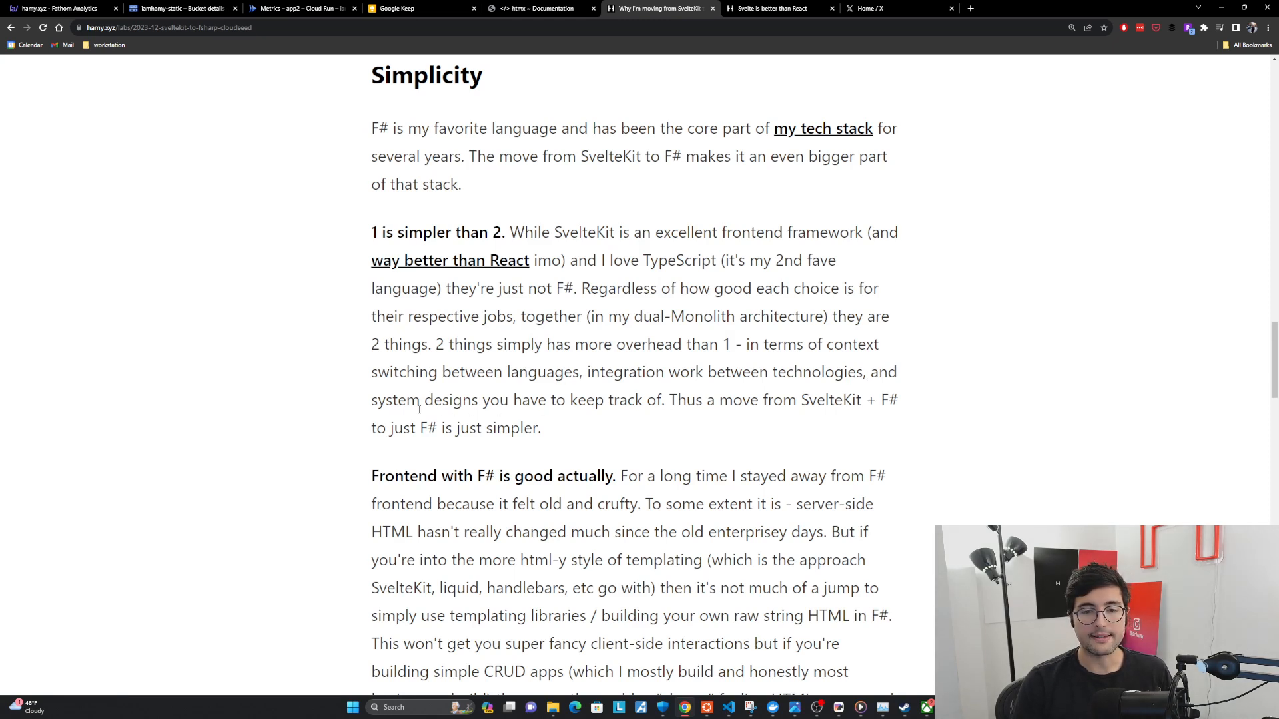
mouse_move(724, 417)
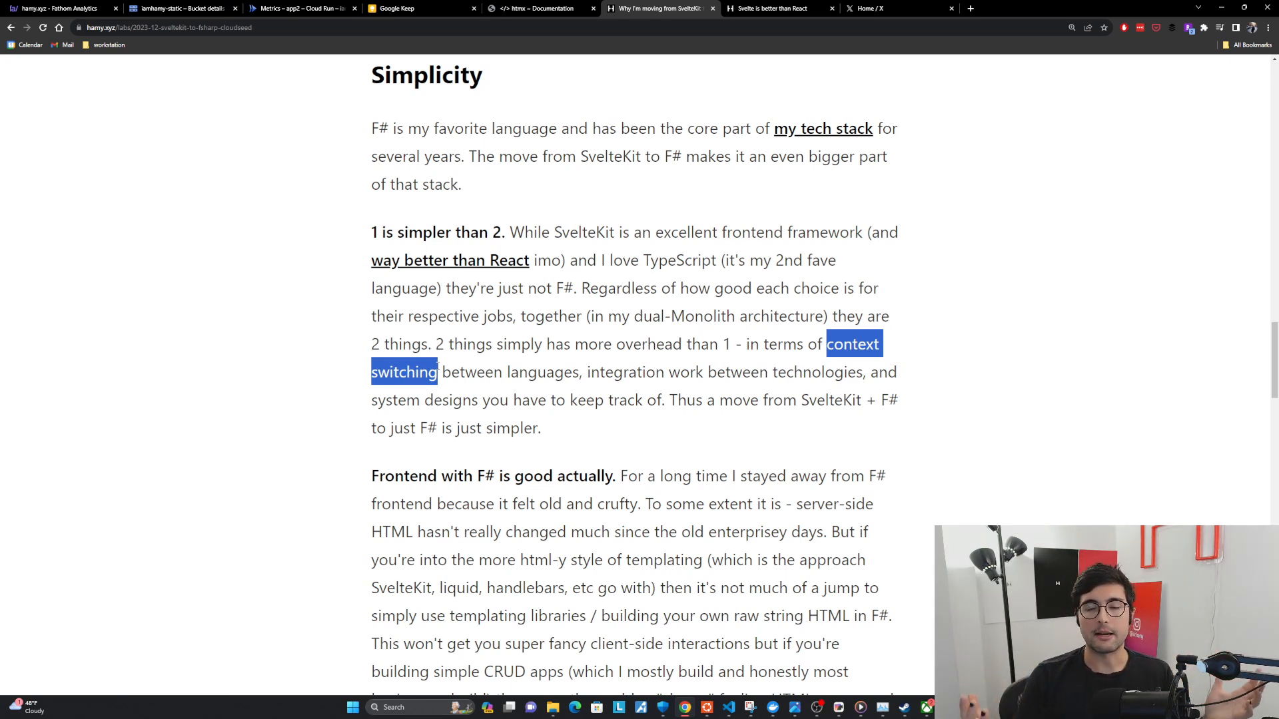
left_click(617, 431)
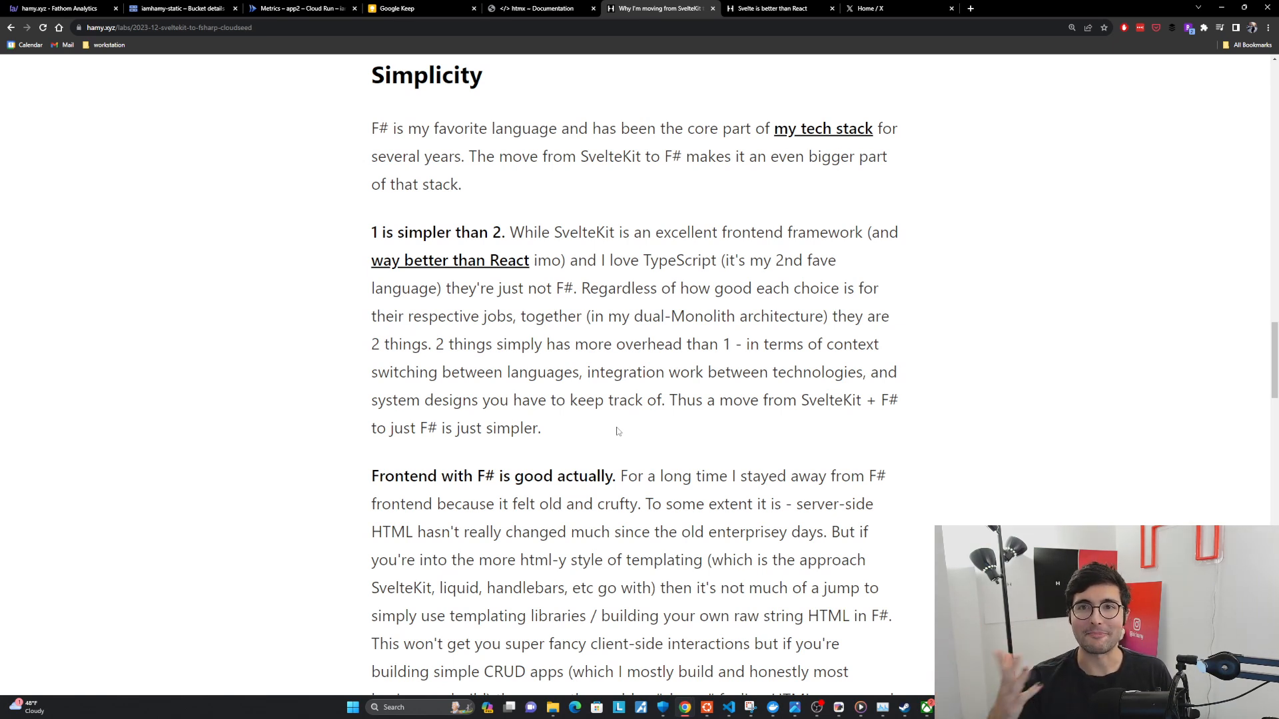
mouse_move(589, 437)
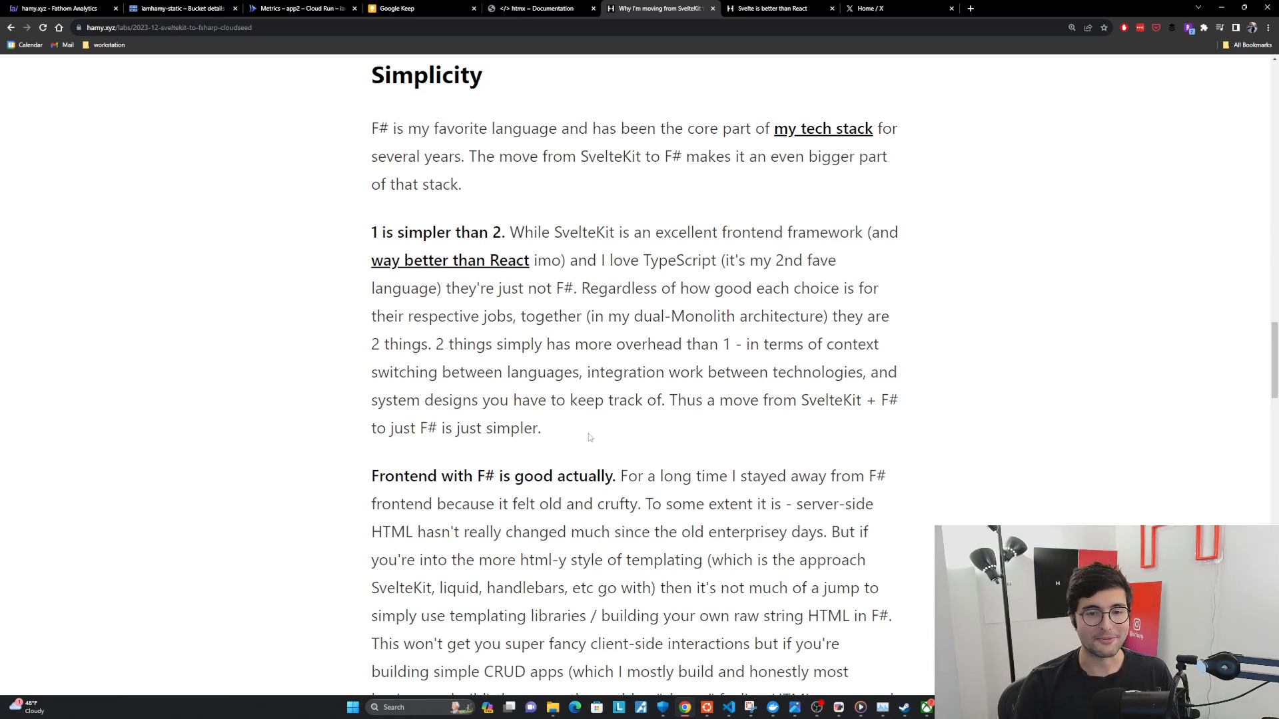
Step: Read the 'Frontend with F# is good actually' paragraph, highlighting liquid, handlebars and 'simple CRUD apps'
scroll("down", 3)
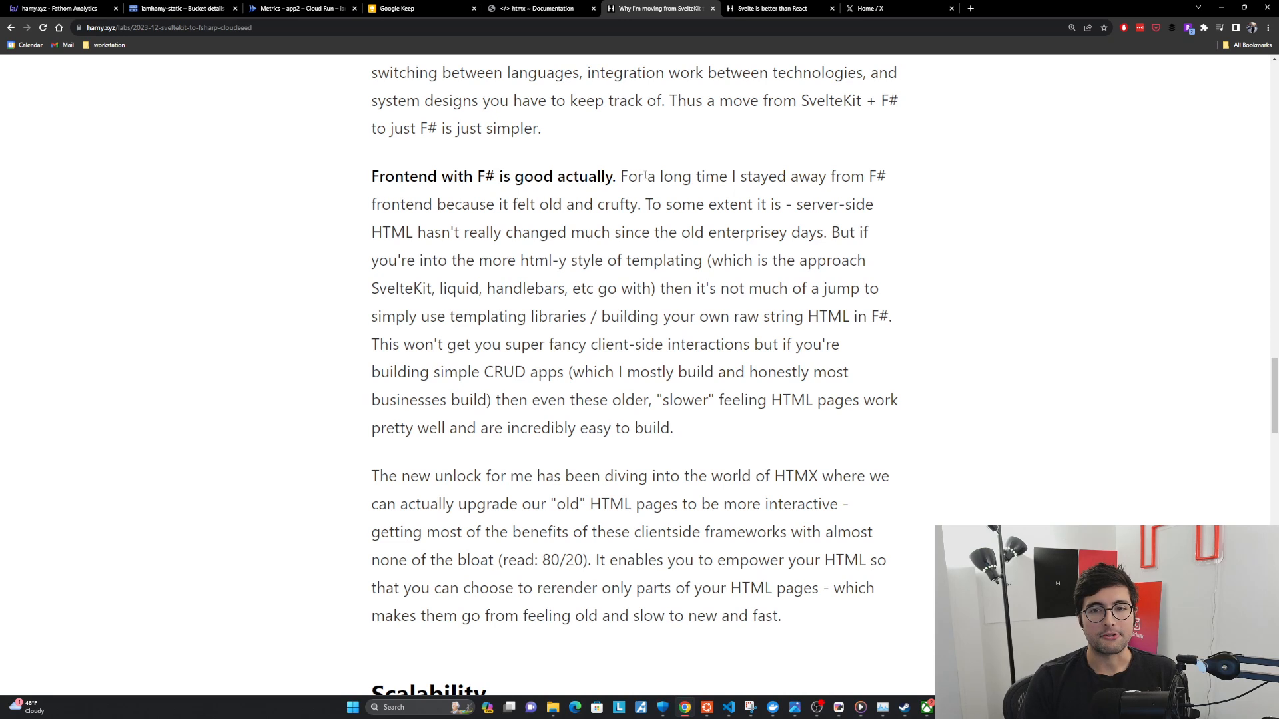
mouse_move(484, 219)
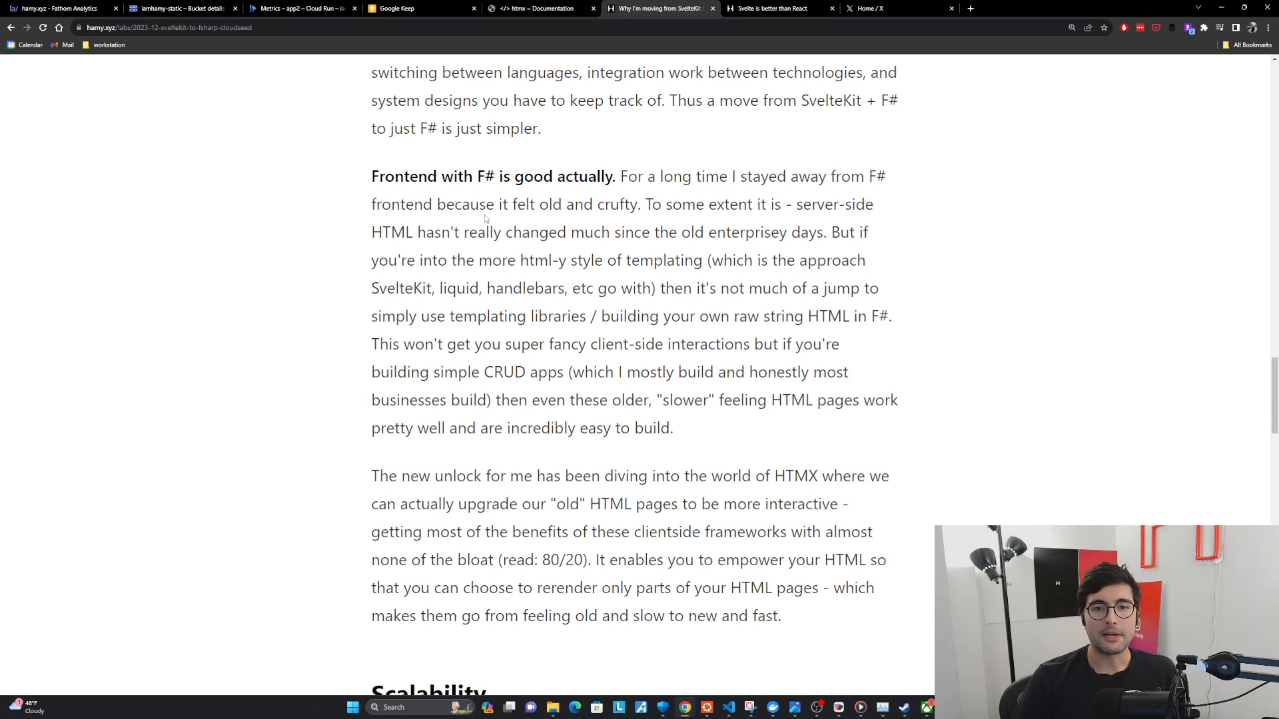
mouse_move(673, 223)
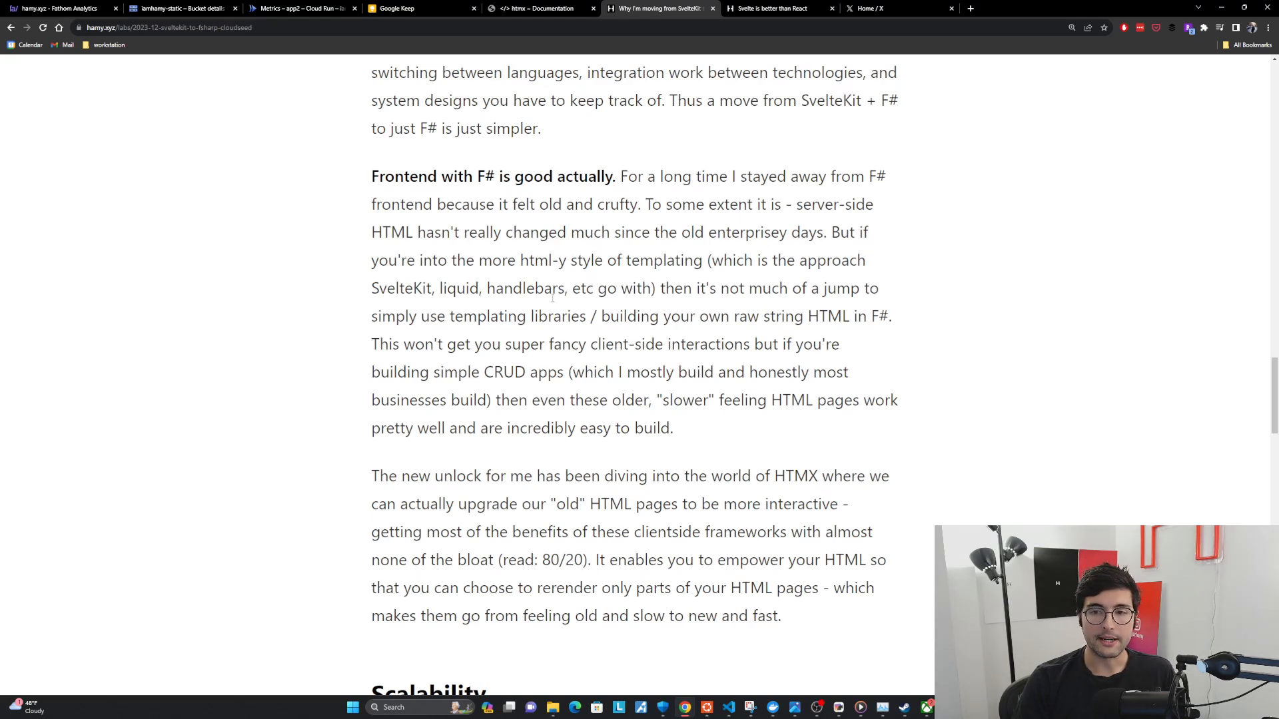
double_click(458, 288)
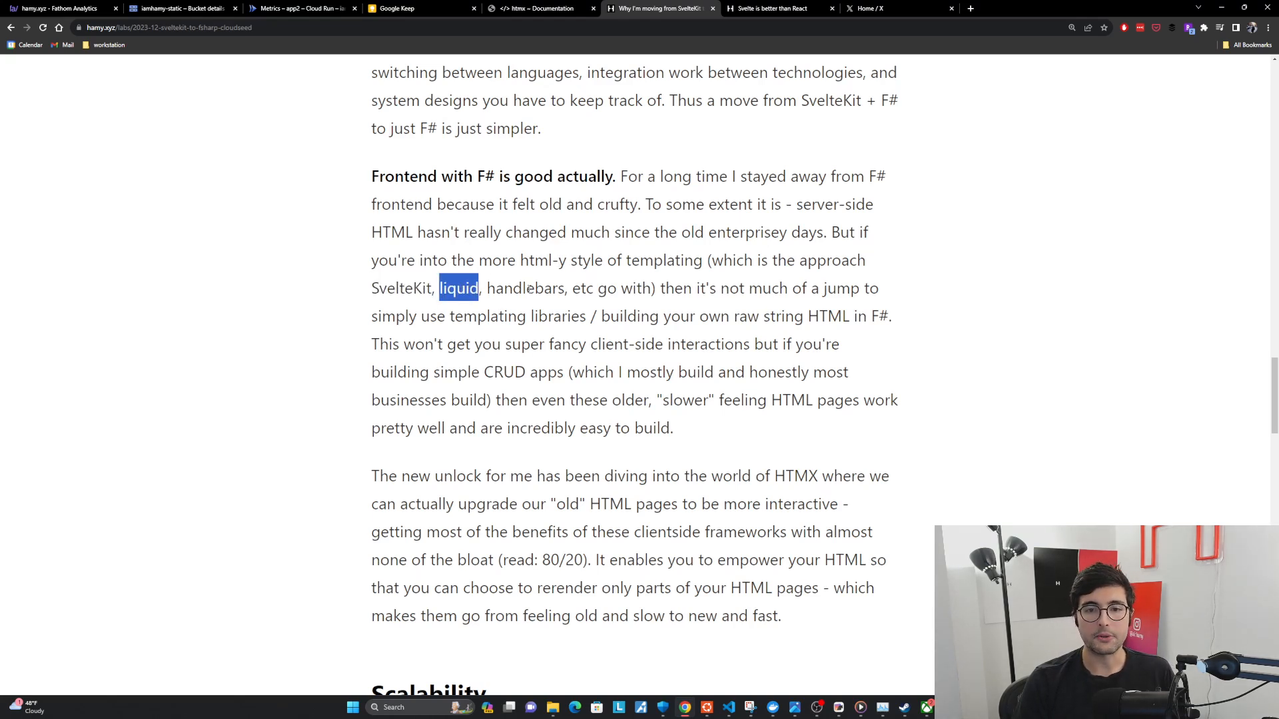
double_click(525, 288)
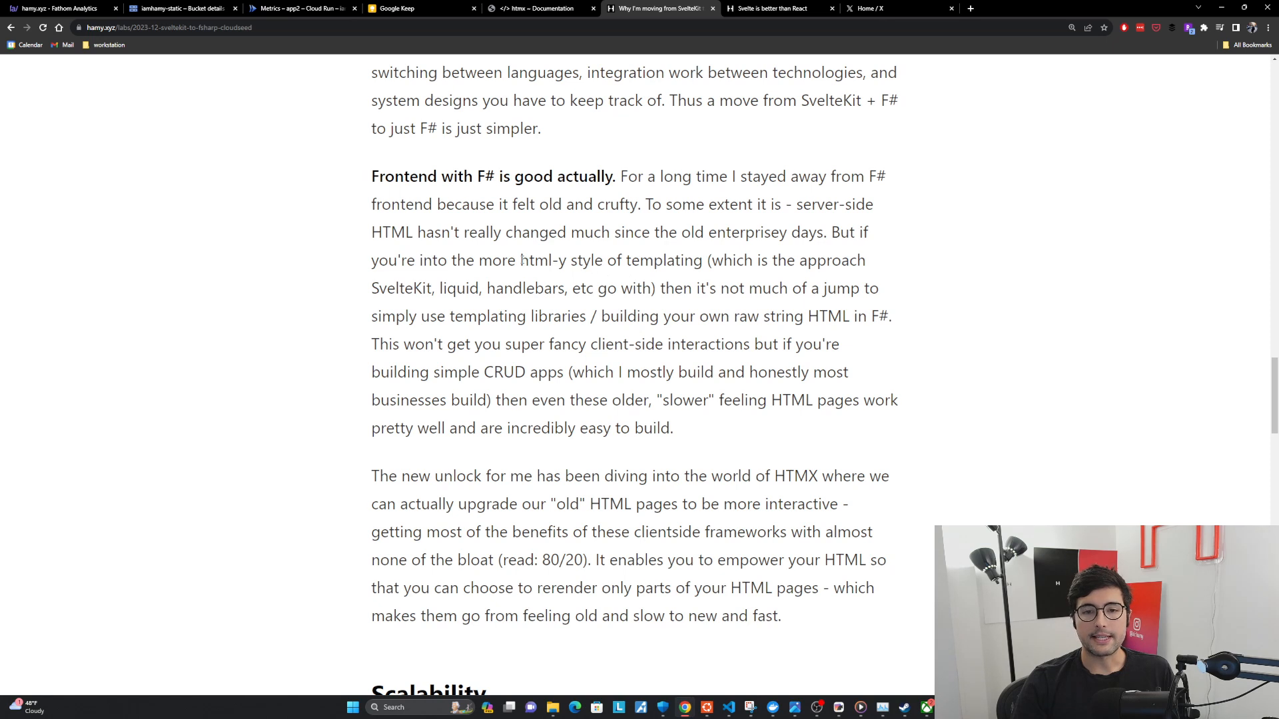
double_click(542, 260)
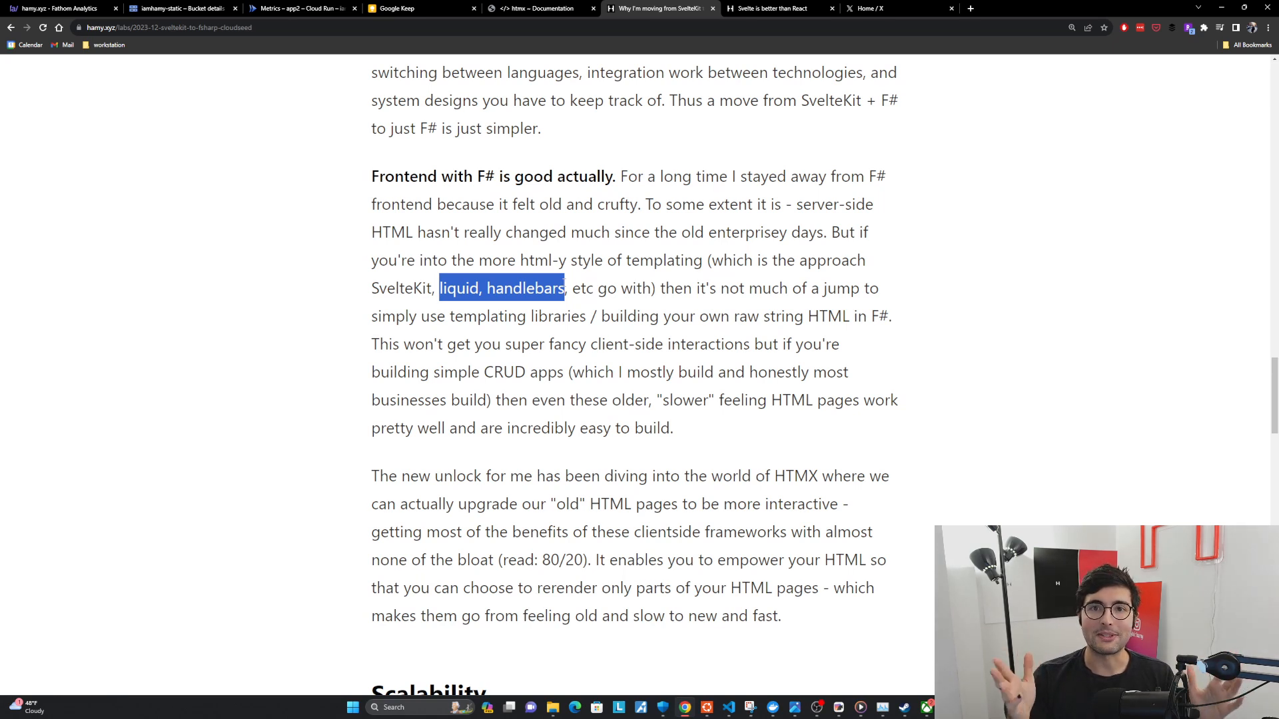
left_click(481, 373)
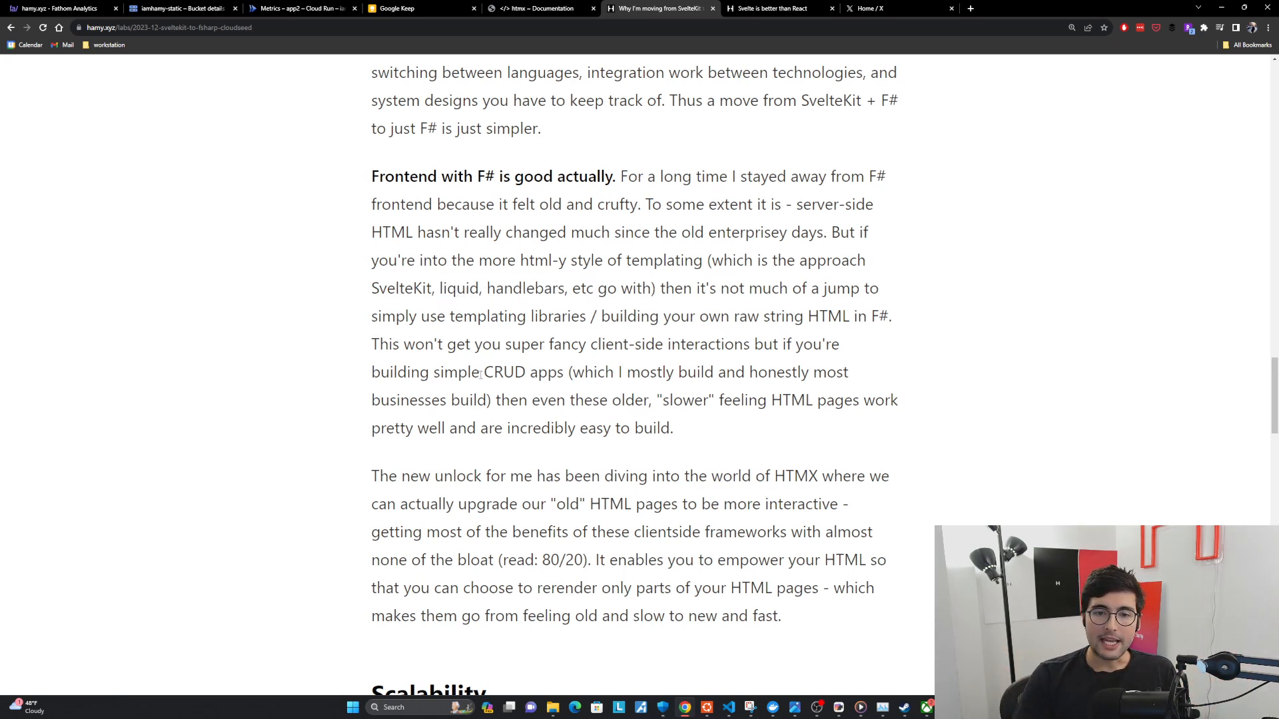
left_click_drag(434, 372, 562, 372)
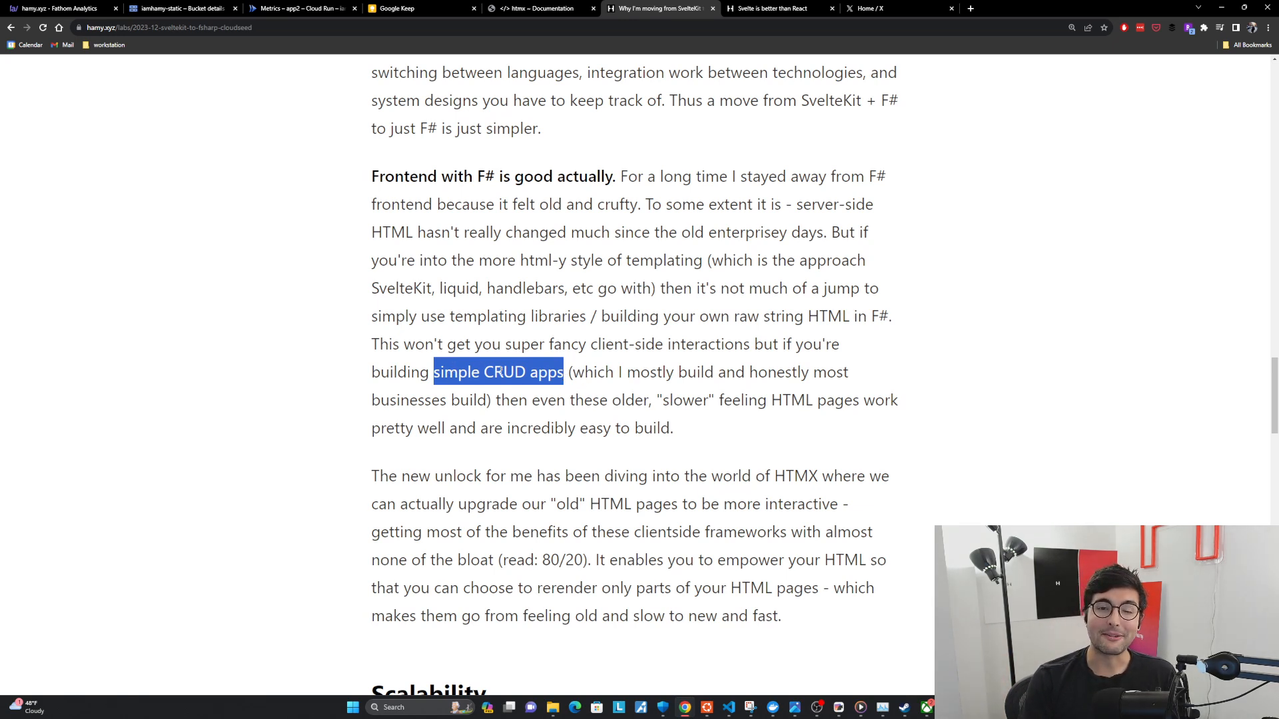
mouse_move(692, 433)
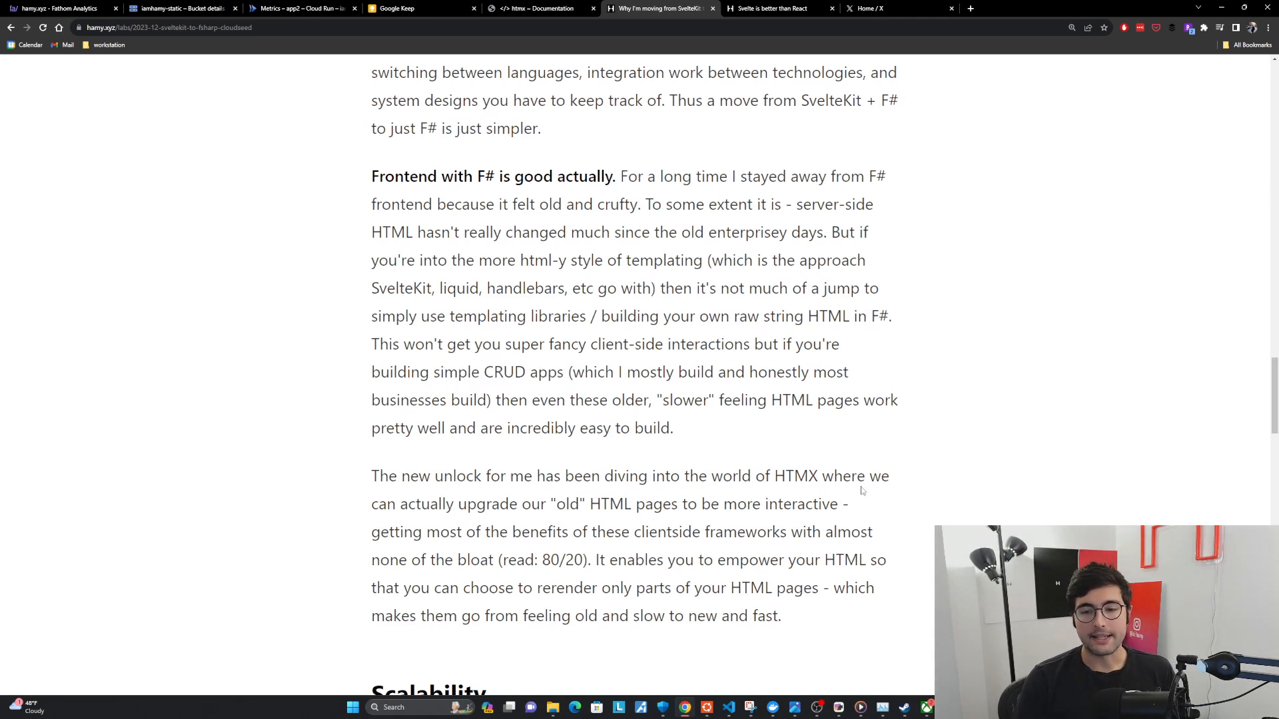
double_click(797, 476)
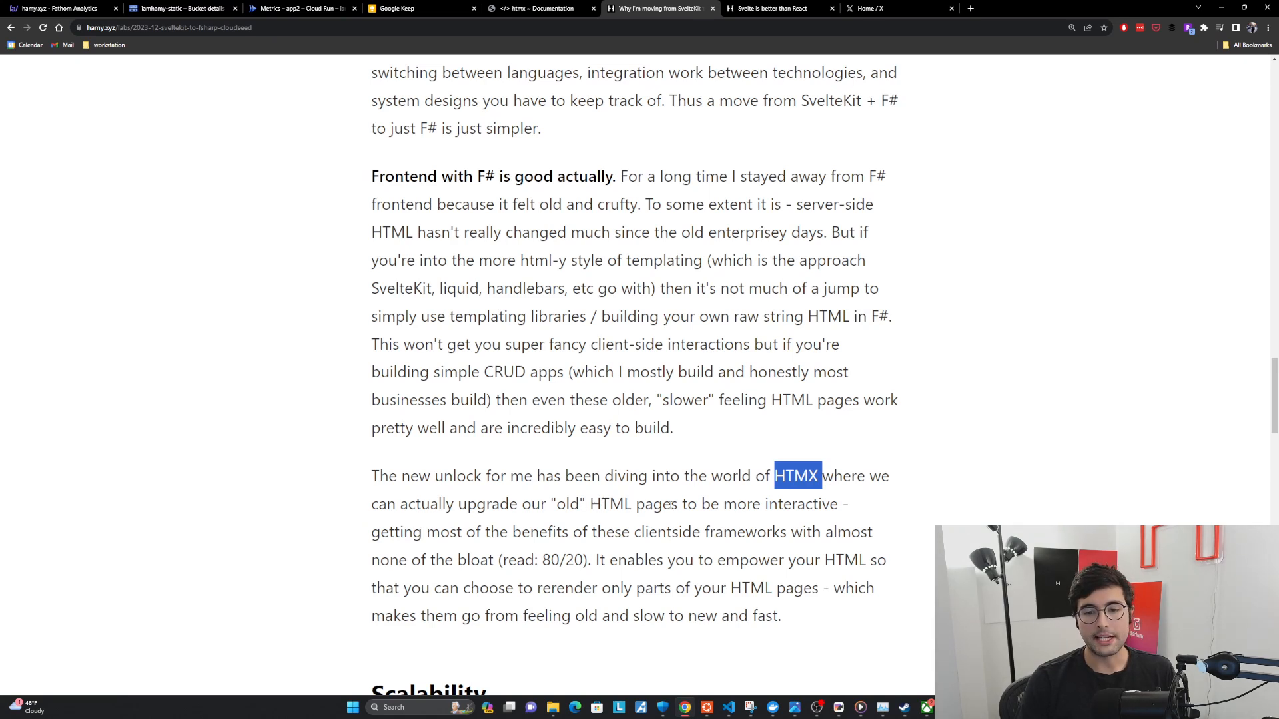
mouse_move(407, 534)
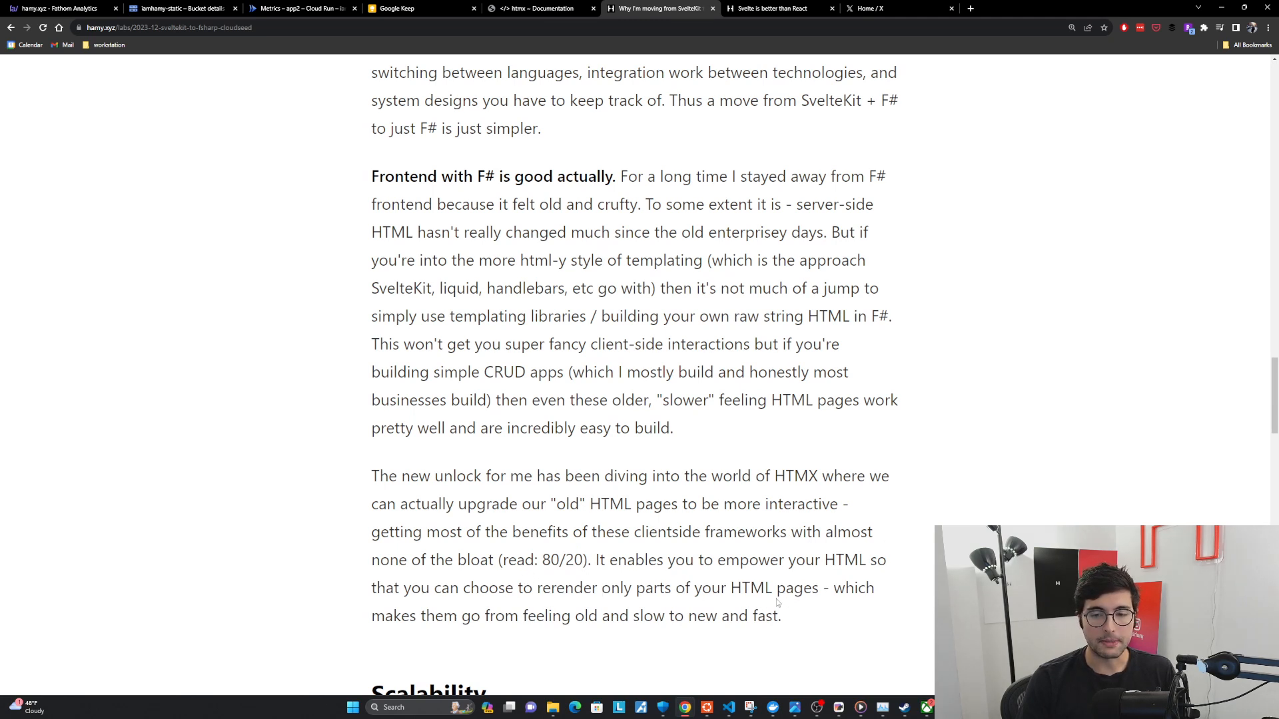
mouse_move(786, 625)
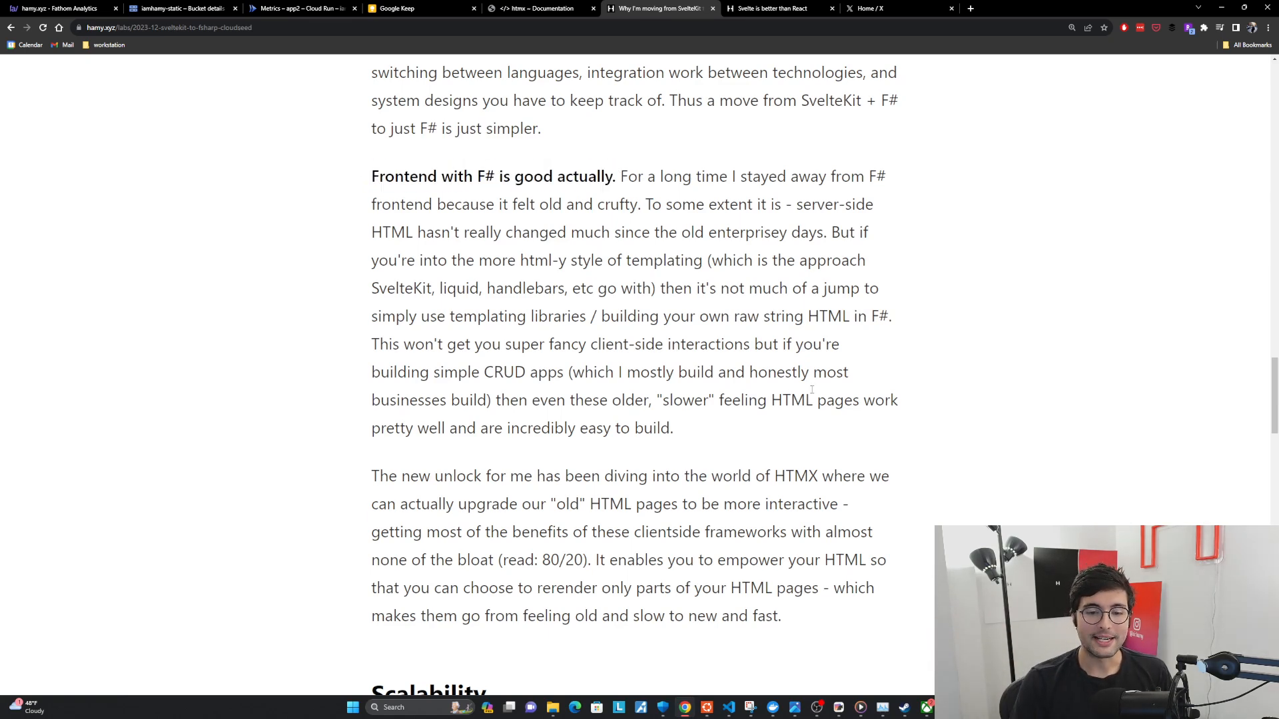
Step: Scroll through the Scalability section's 'Less work means faster completion' paragraphs to the Flexibility heading
scroll("down", 3)
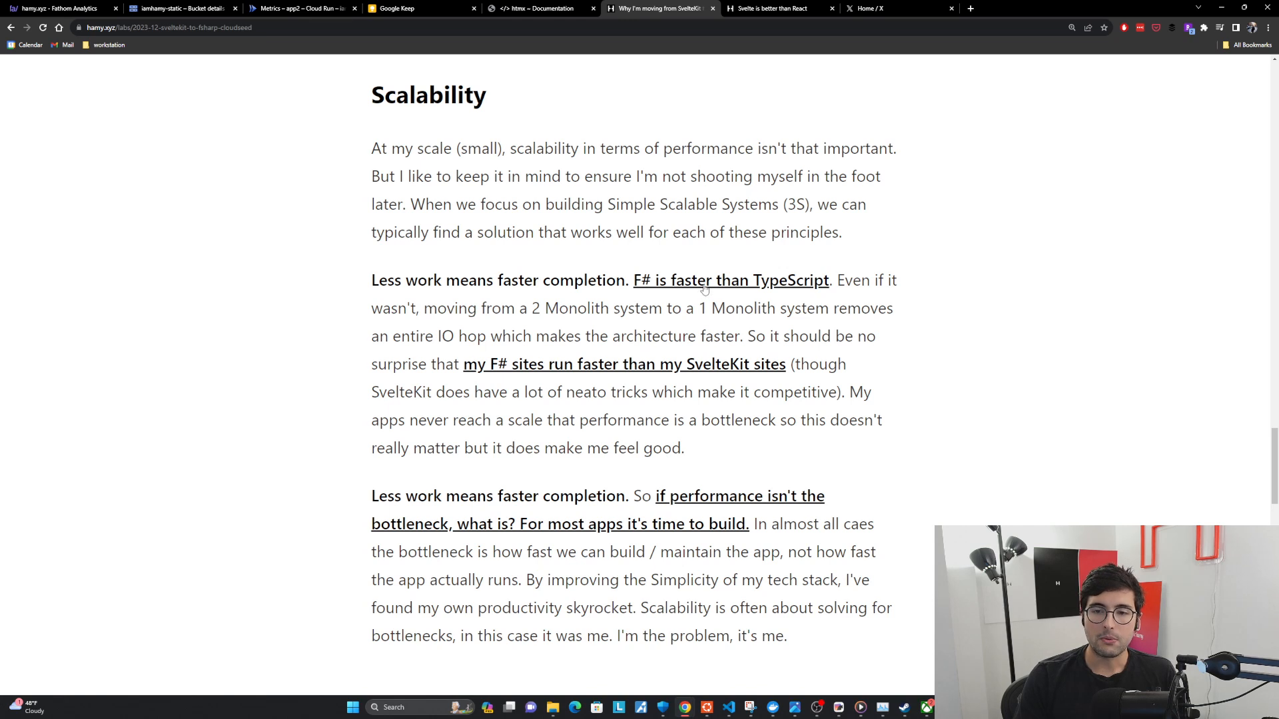
mouse_move(732, 280)
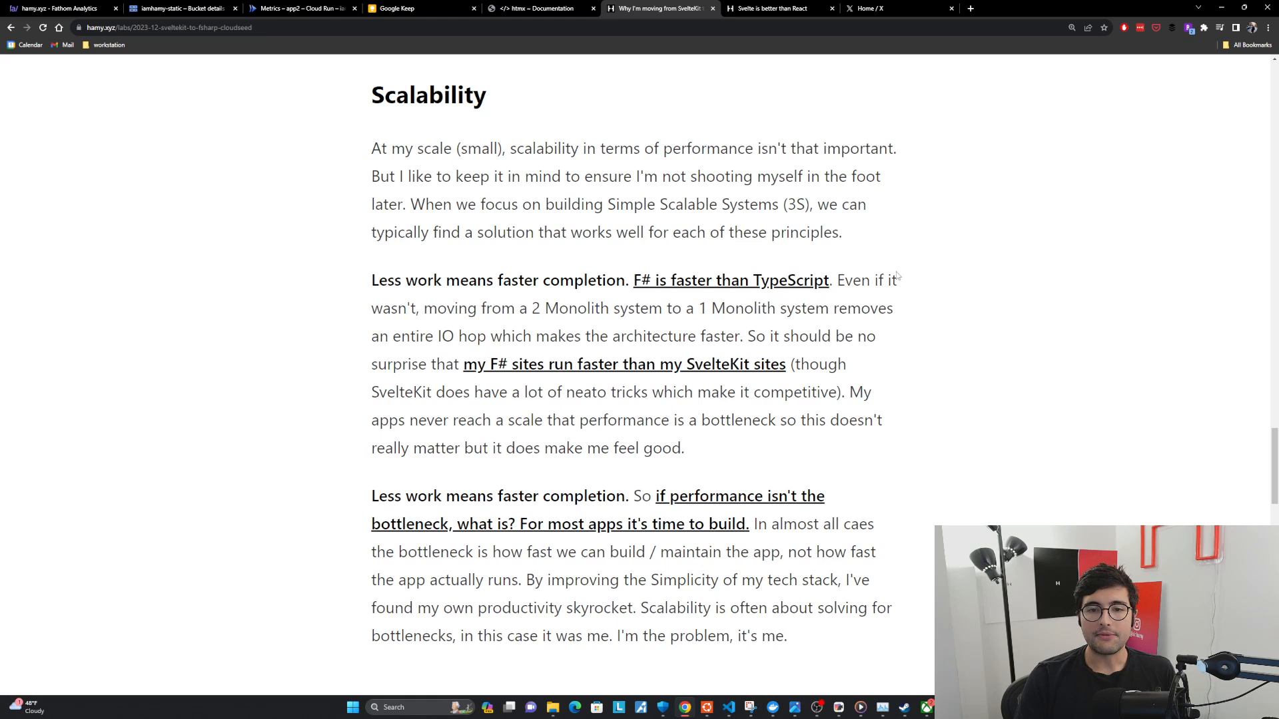
mouse_move(738, 325)
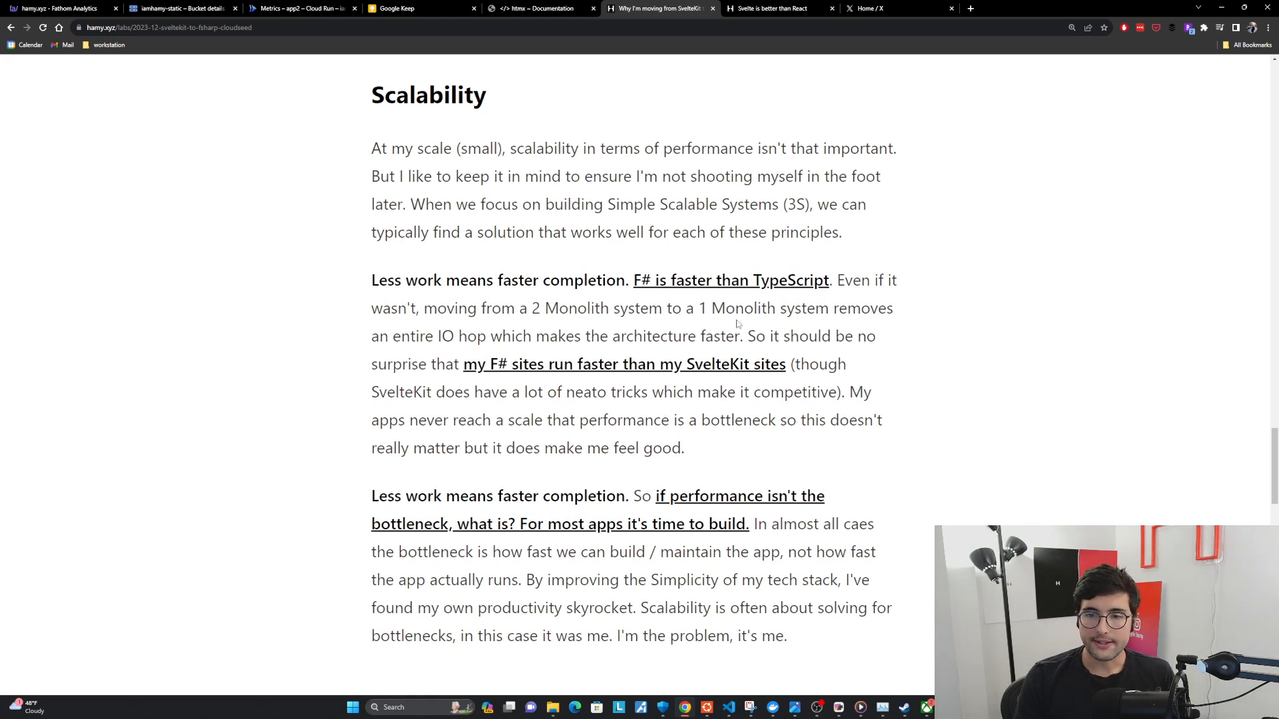
mouse_move(424, 336)
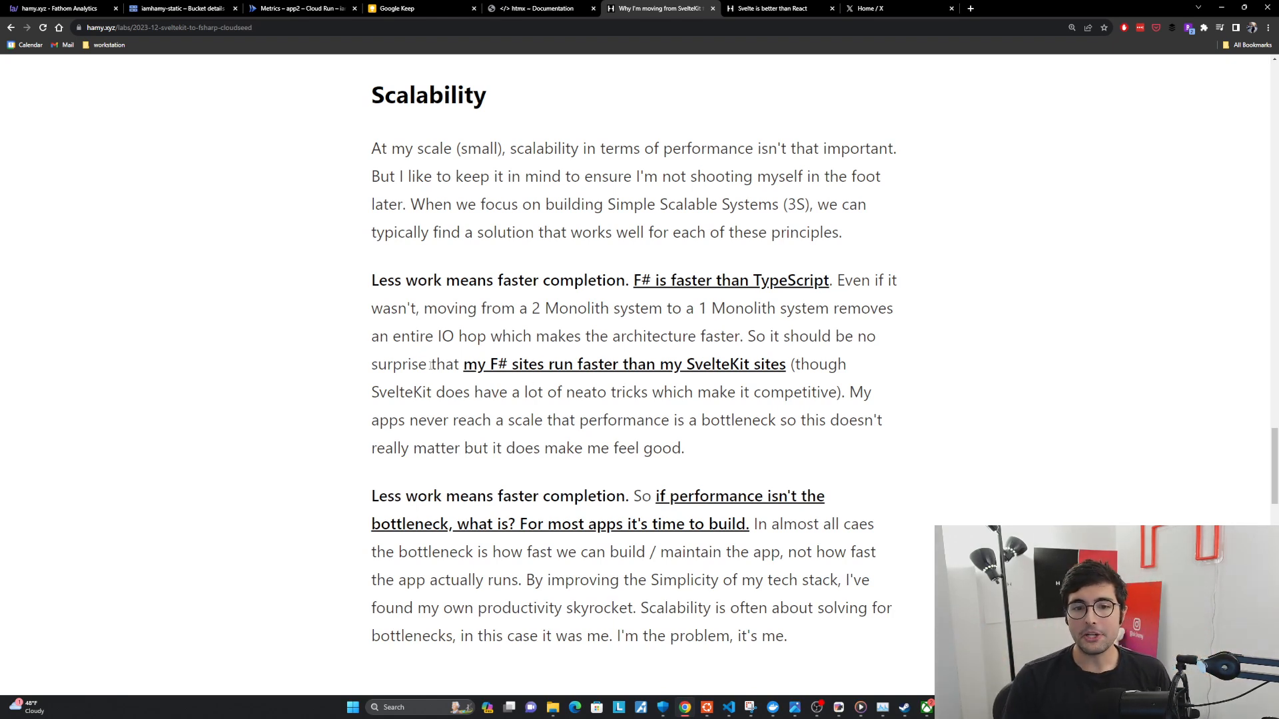
mouse_move(594, 371)
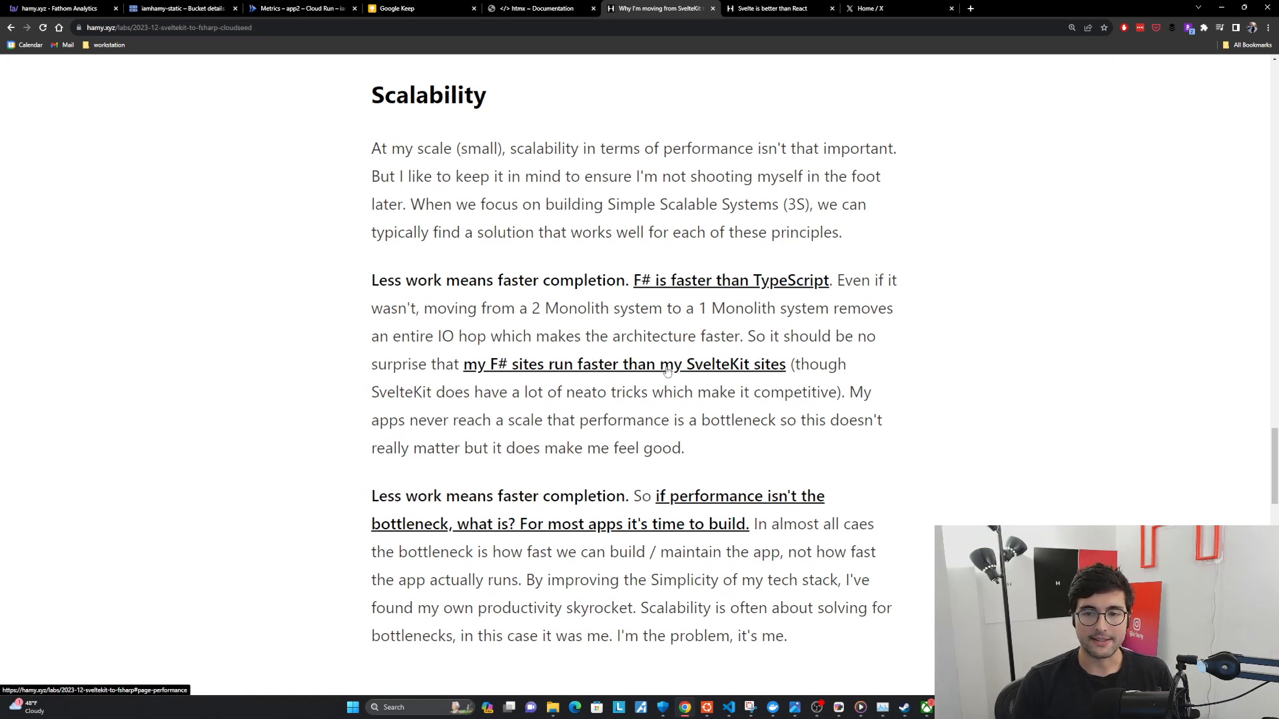
mouse_move(571, 416)
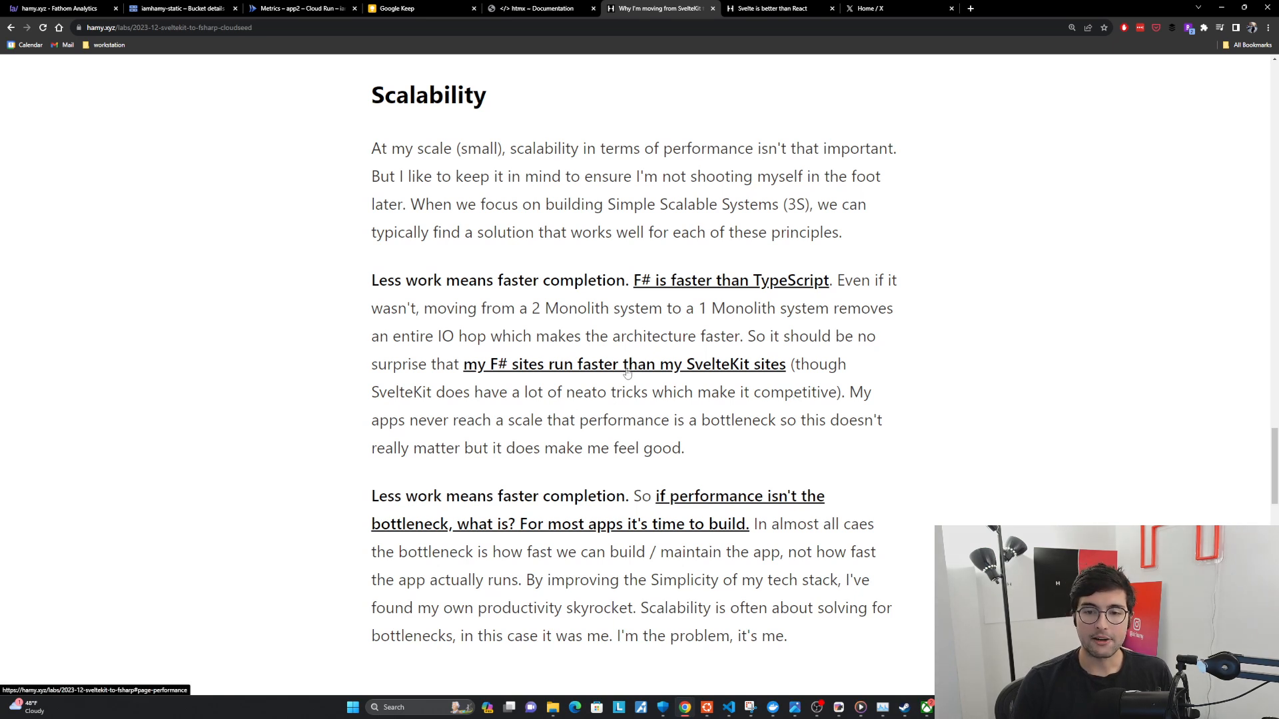
mouse_move(645, 369)
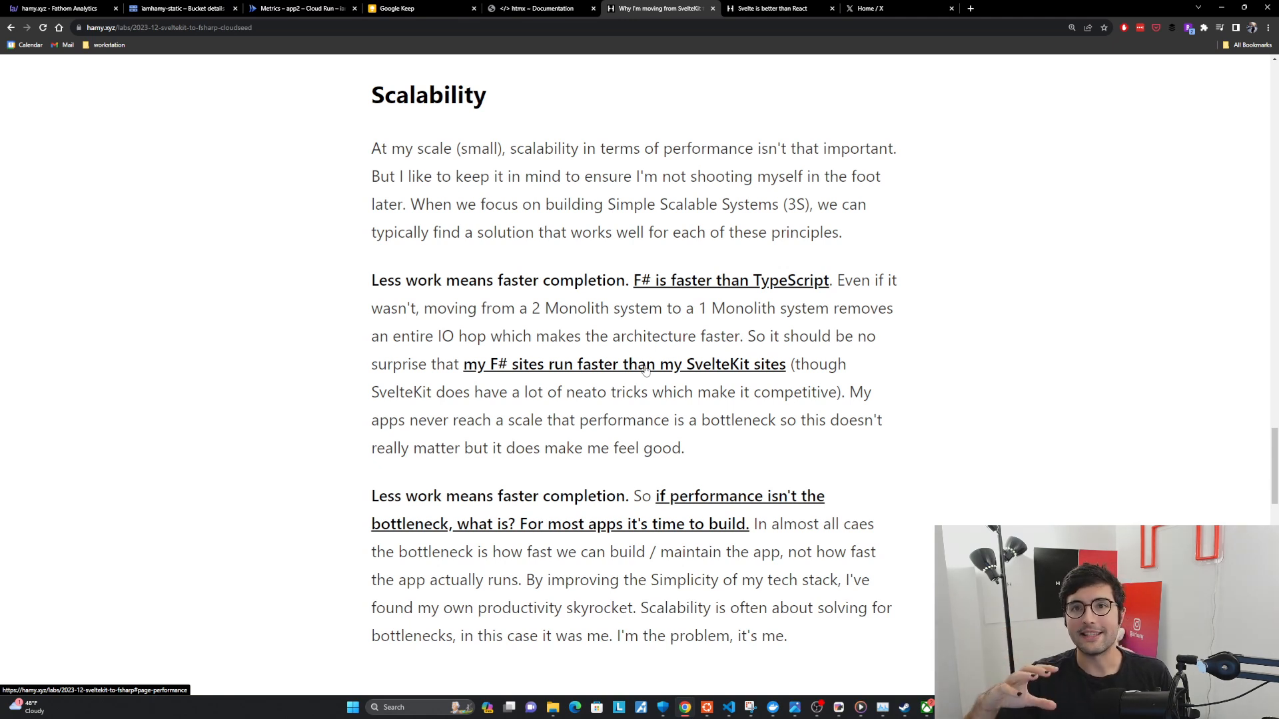
mouse_move(601, 448)
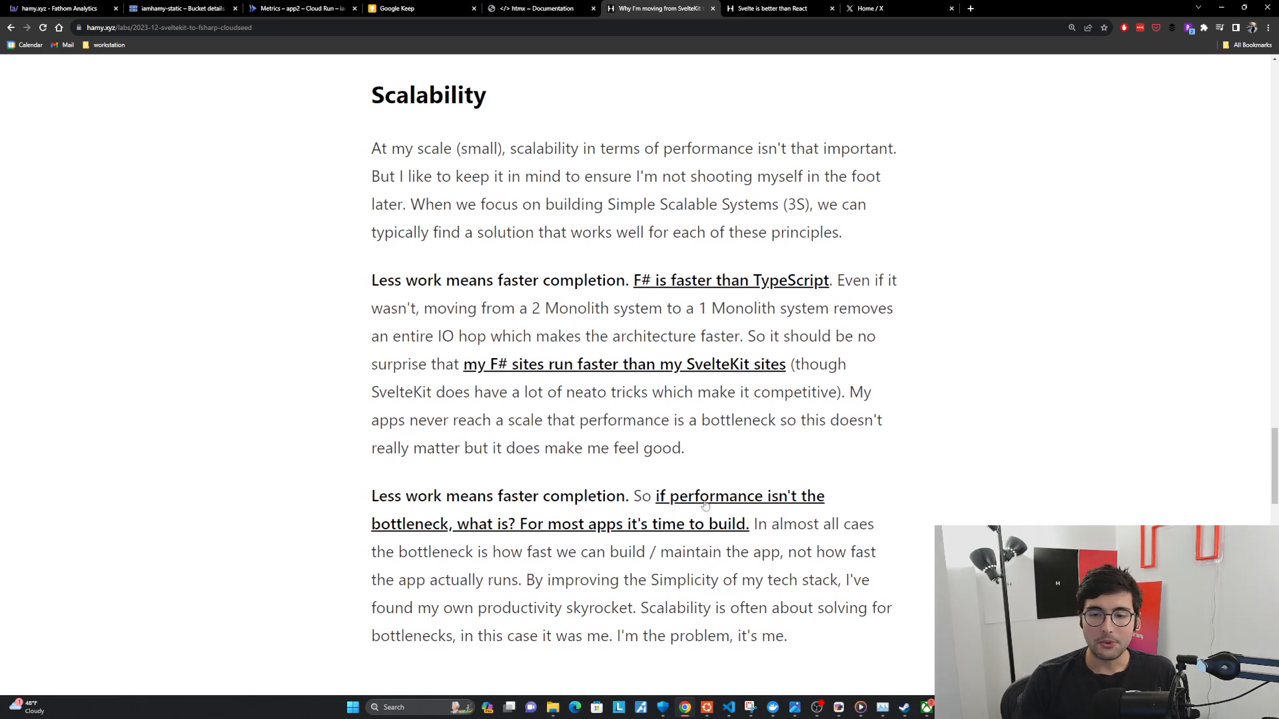
mouse_move(552, 535)
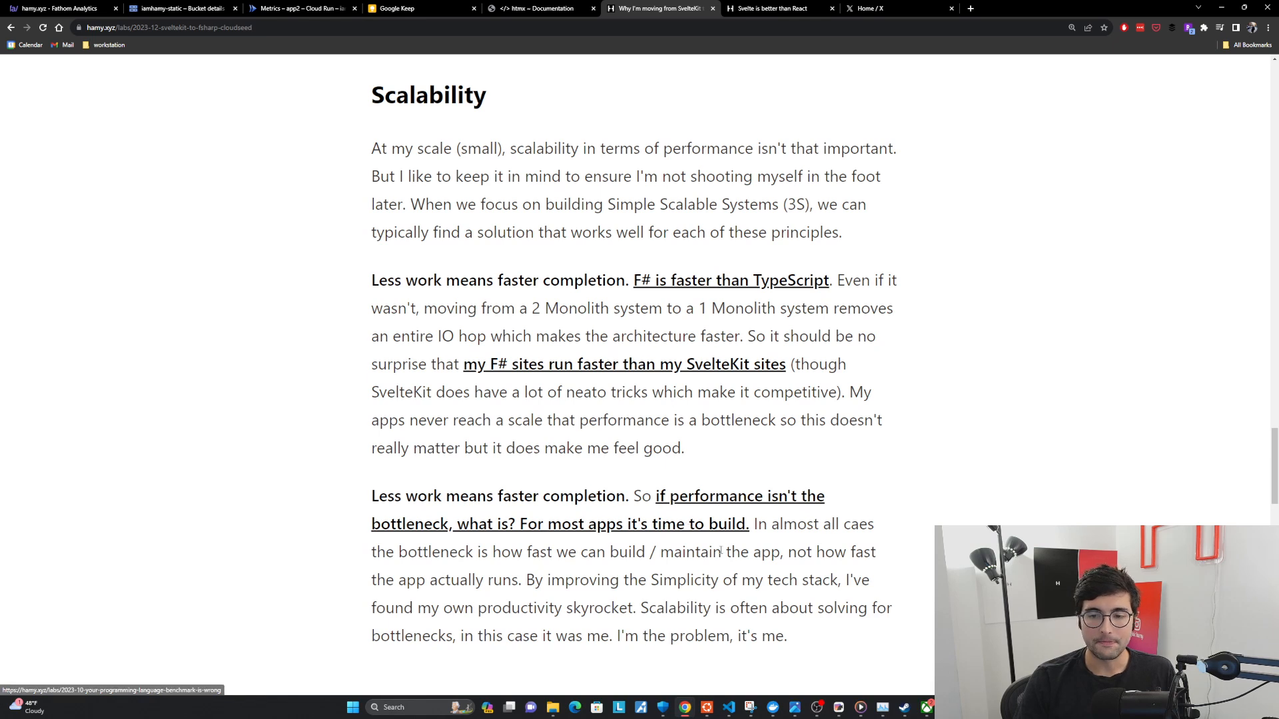
mouse_move(504, 567)
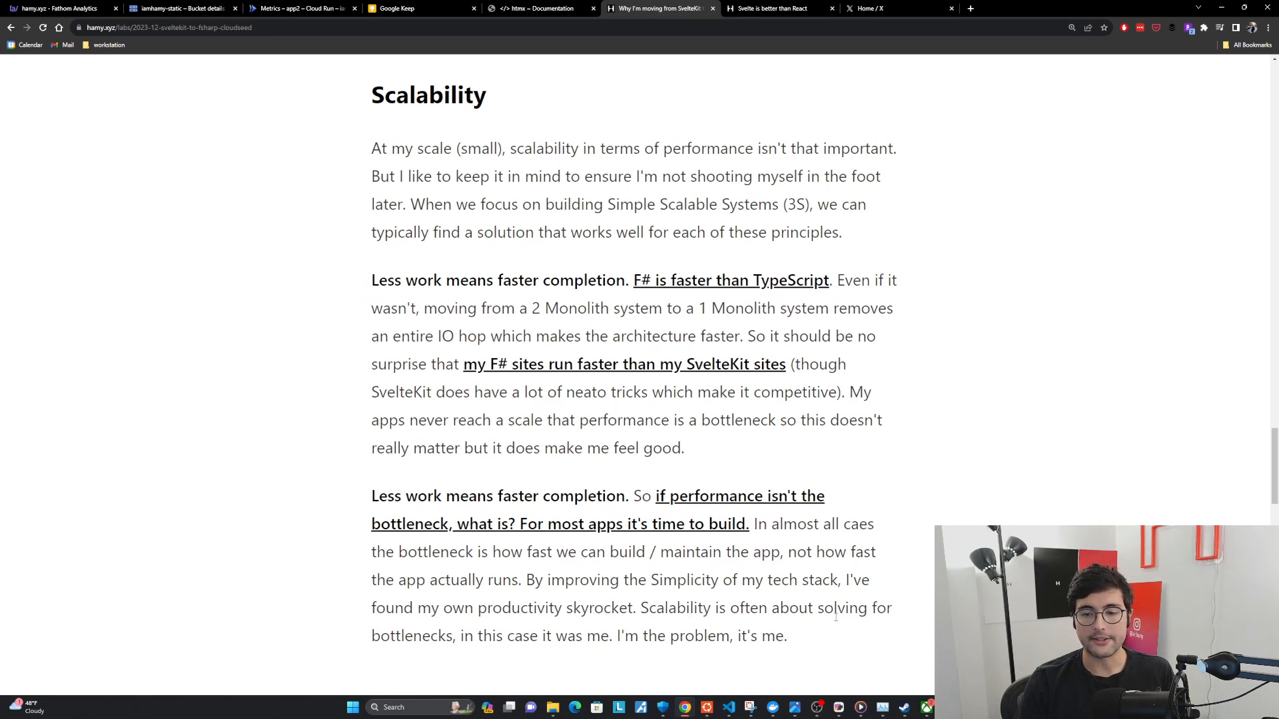
mouse_move(546, 652)
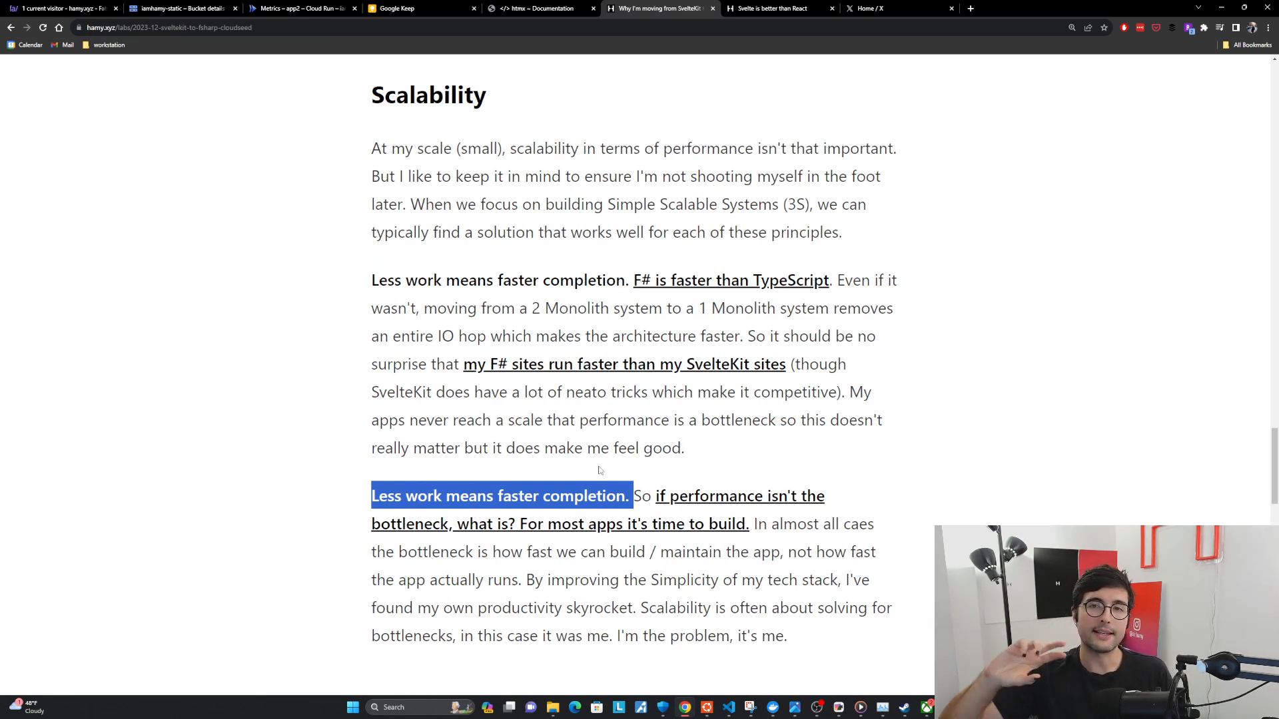
scroll("down", 3)
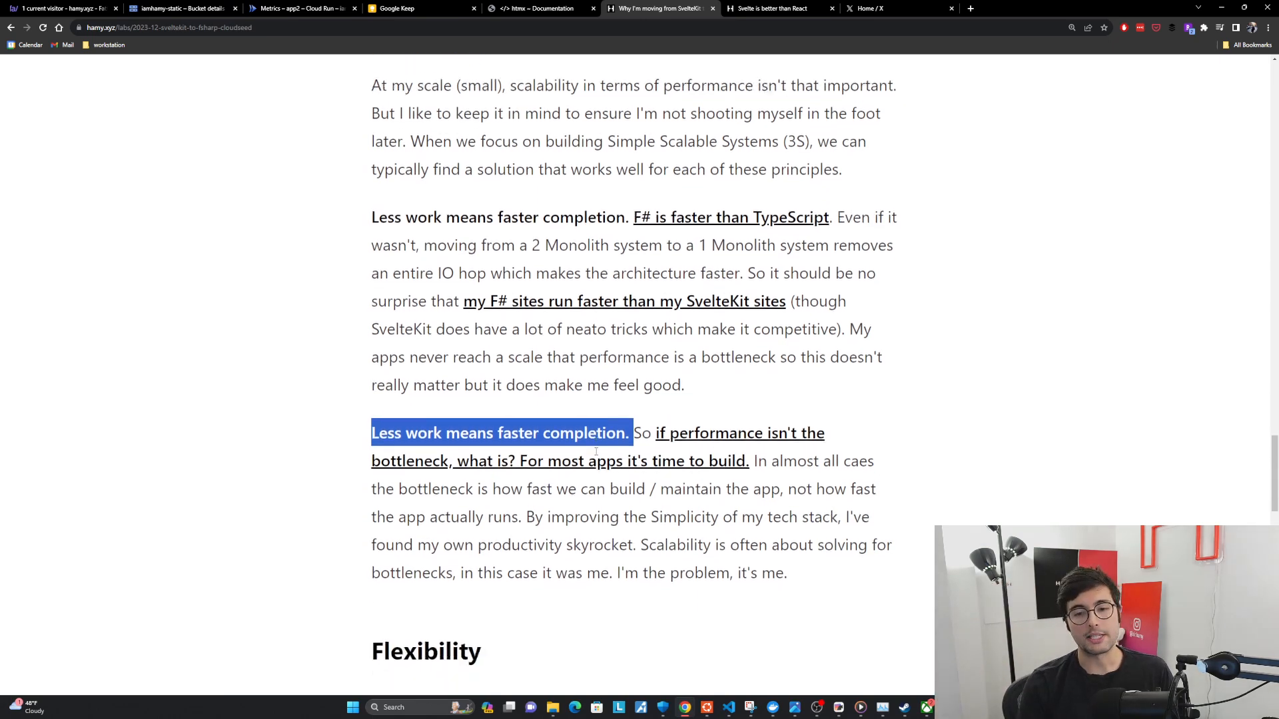
Step: Read the Flexibility opening paragraph, highlighting the sentence about simpler systems composing together
scroll("down", 3)
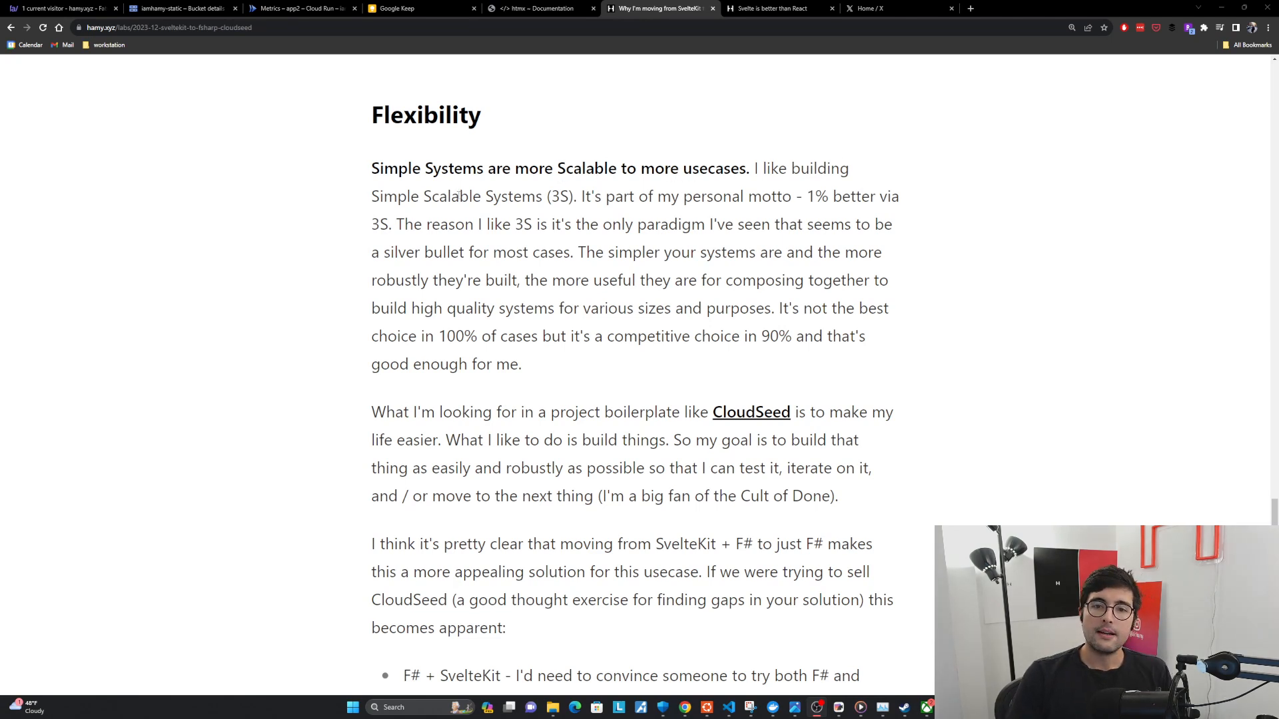
double_click(561, 198)
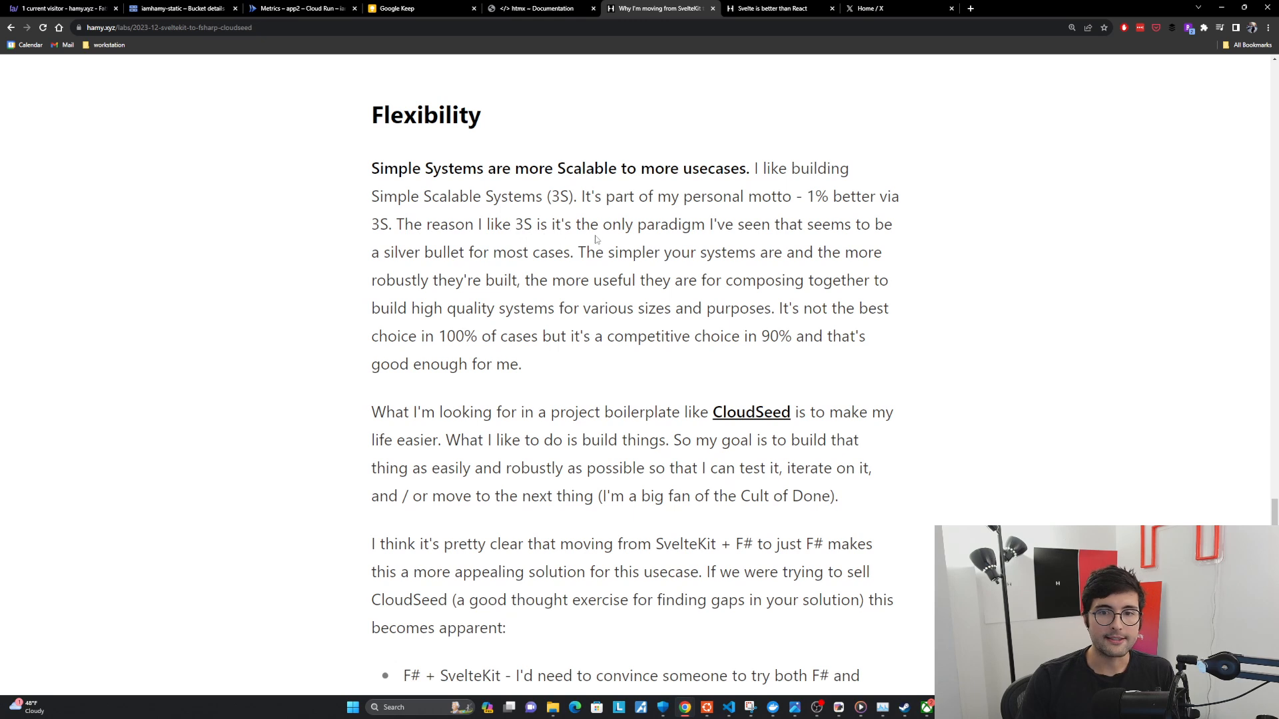
mouse_move(481, 272)
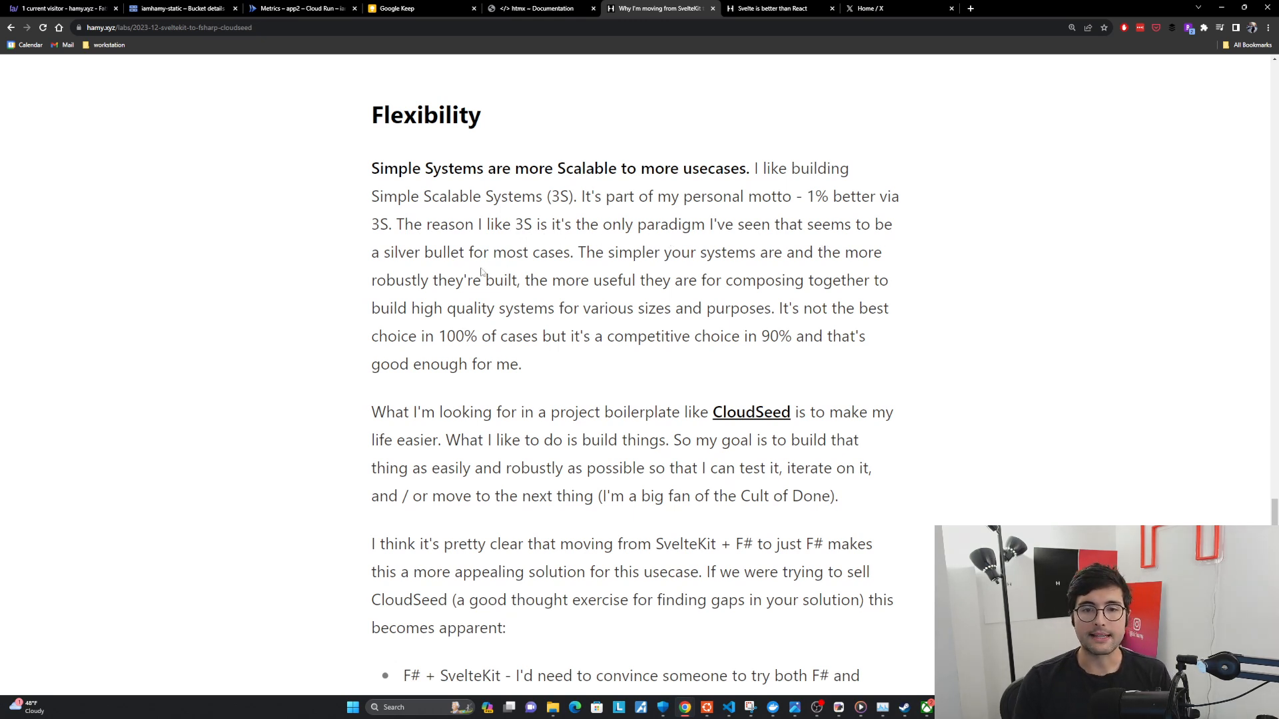
mouse_move(653, 271)
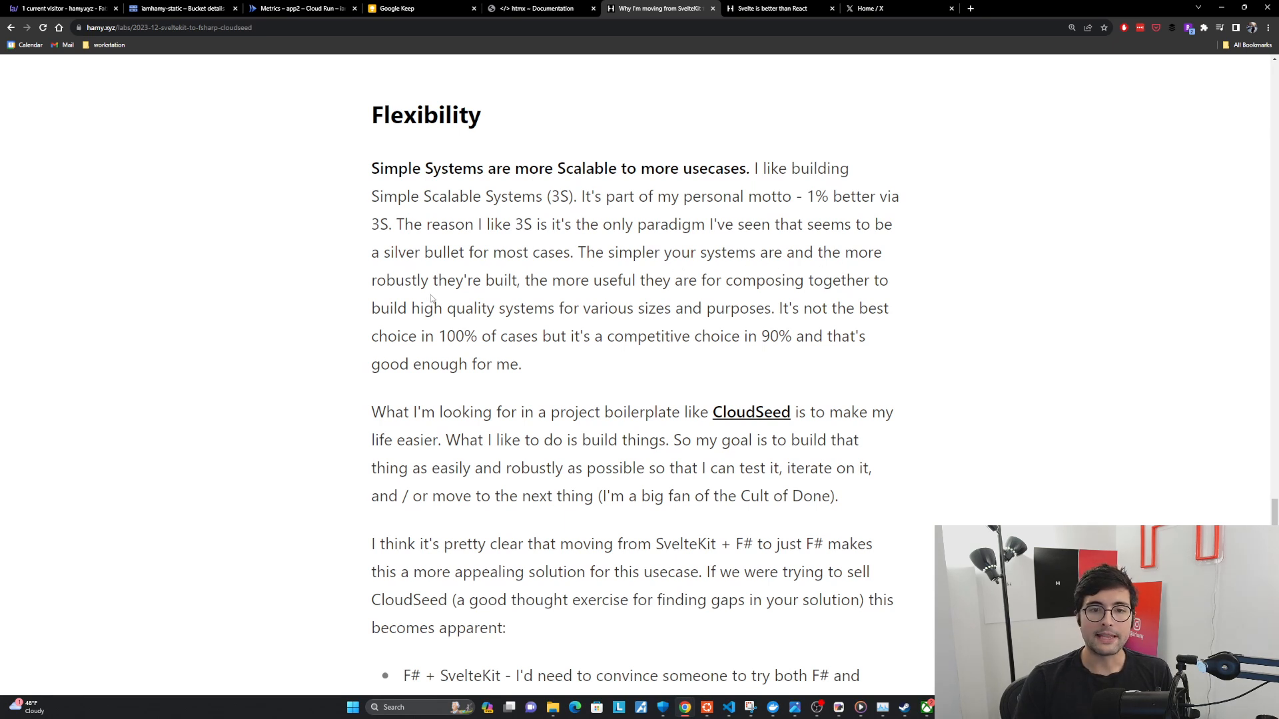
mouse_move(727, 297)
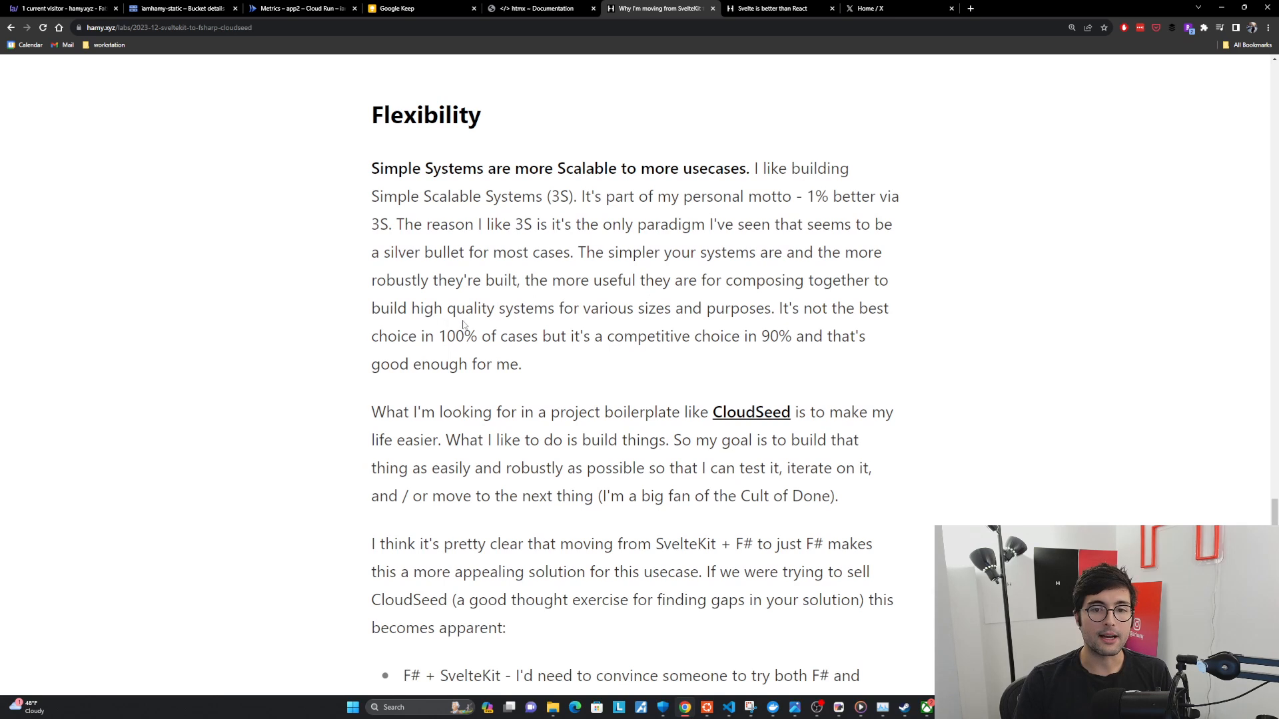
mouse_move(636, 328)
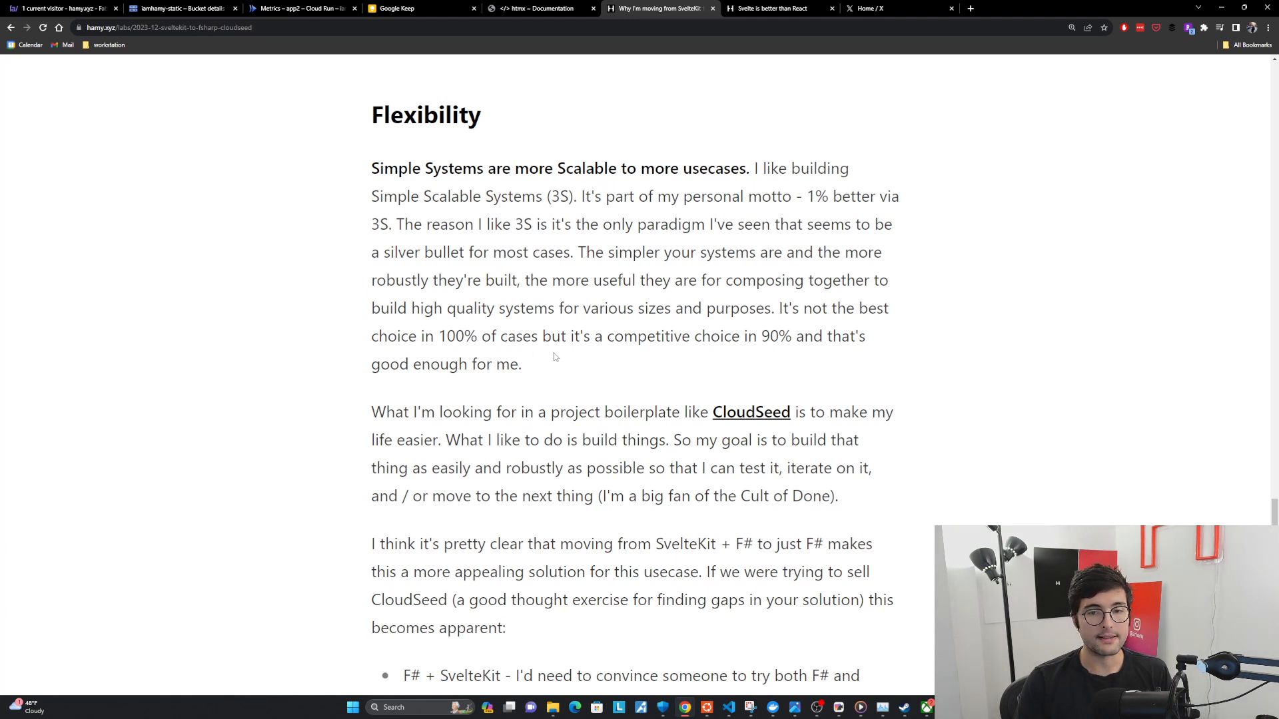
mouse_move(758, 352)
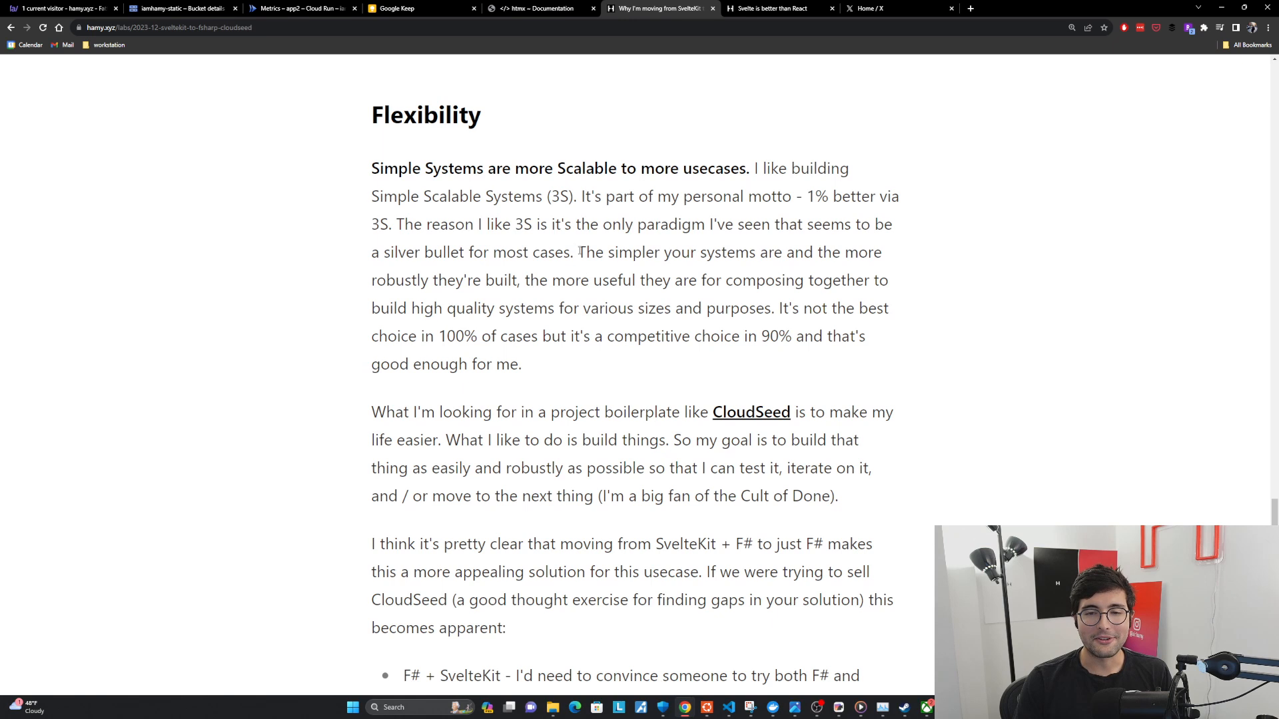
left_click_drag(579, 251, 702, 307)
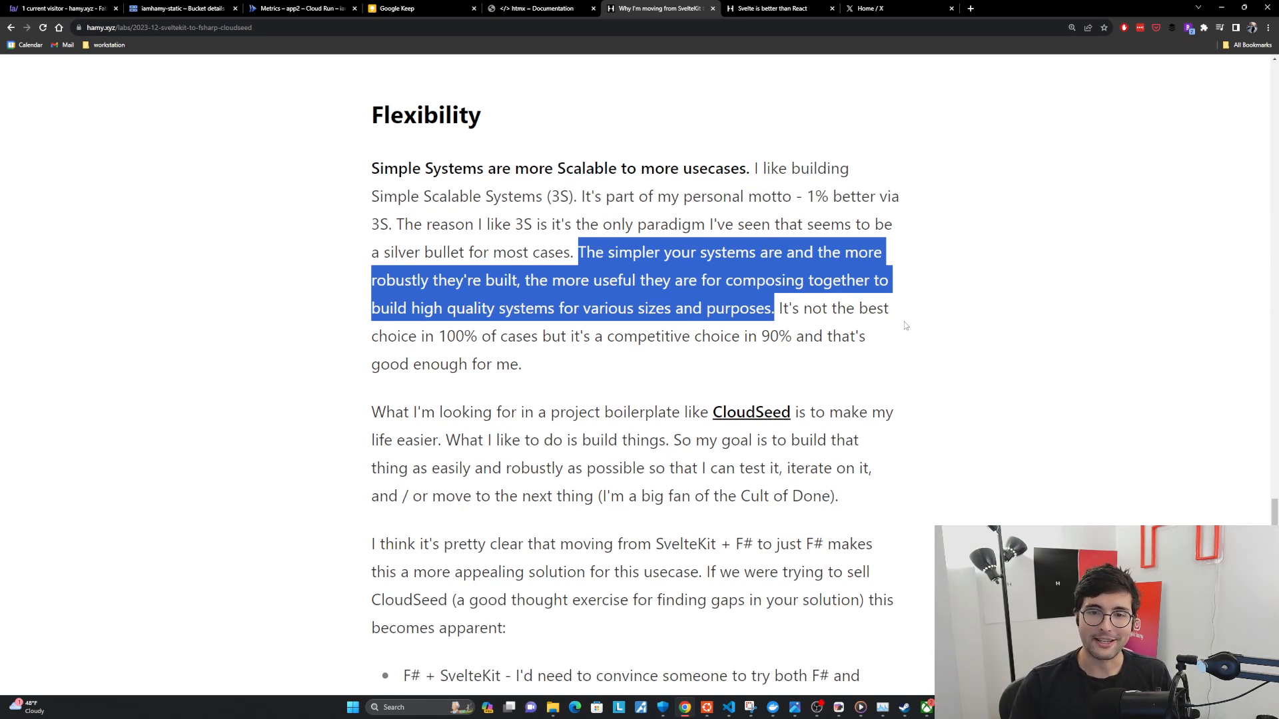
Step: Highlight 'I'm a big fan of the Cult of Done' and read the SvelteKit + F# versus F# bullets above Next
scroll("down", 3)
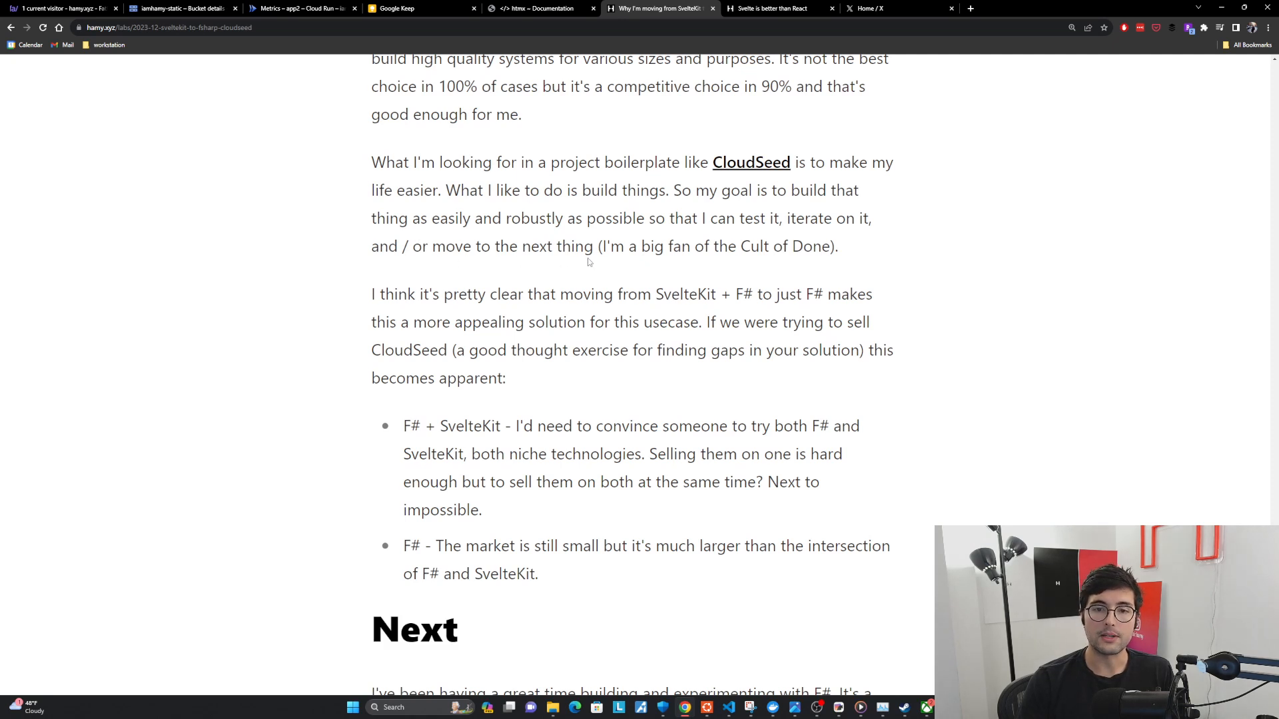
left_click_drag(602, 245, 789, 245)
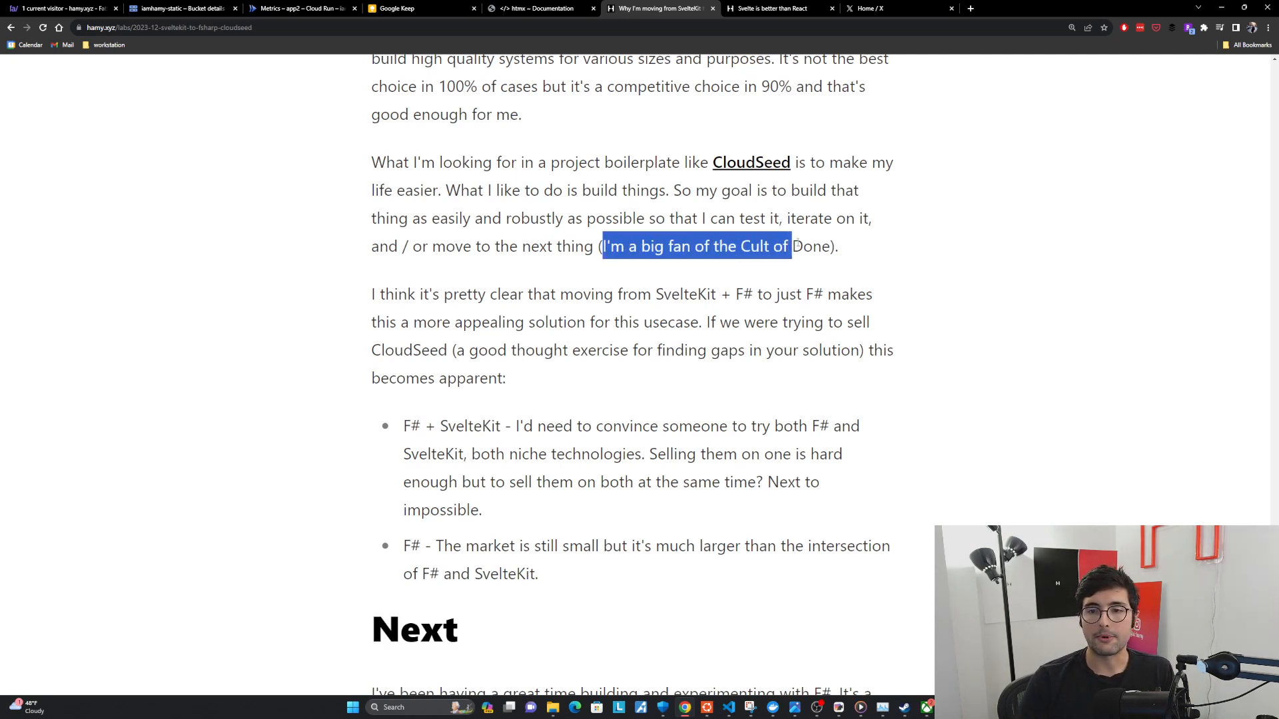
left_click_drag(790, 245, 832, 245)
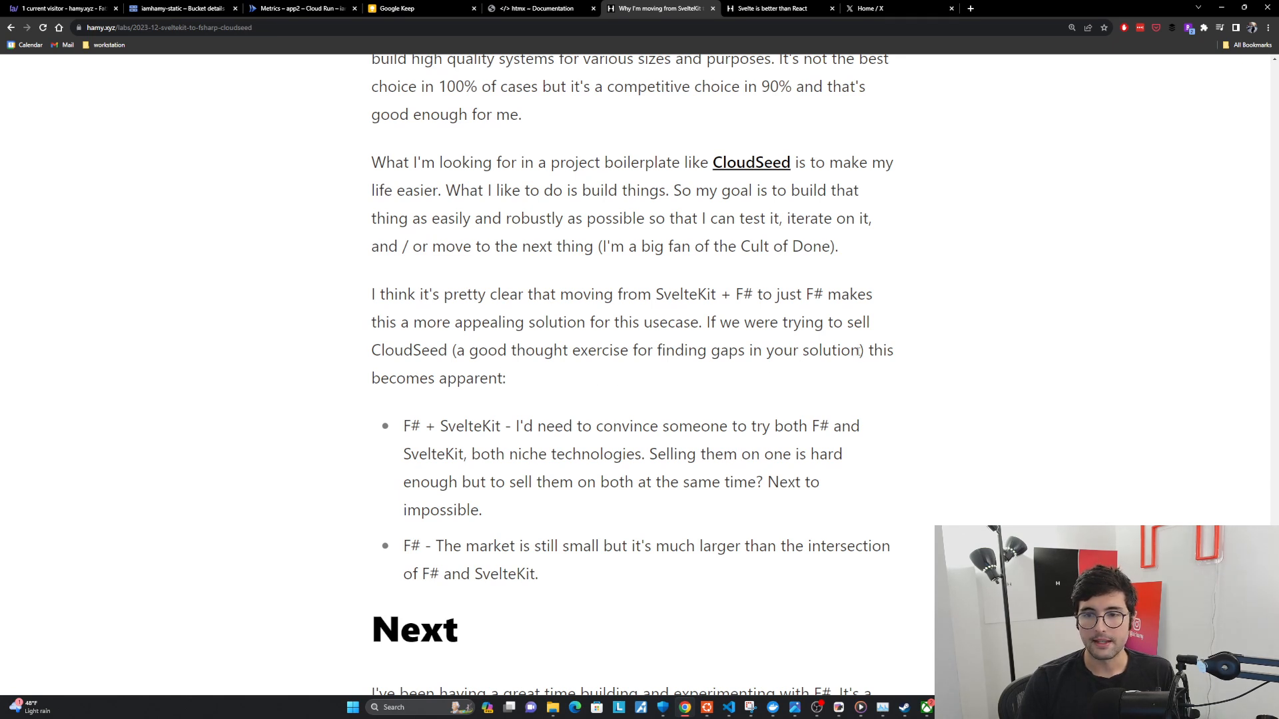
left_click_drag(459, 350, 860, 351)
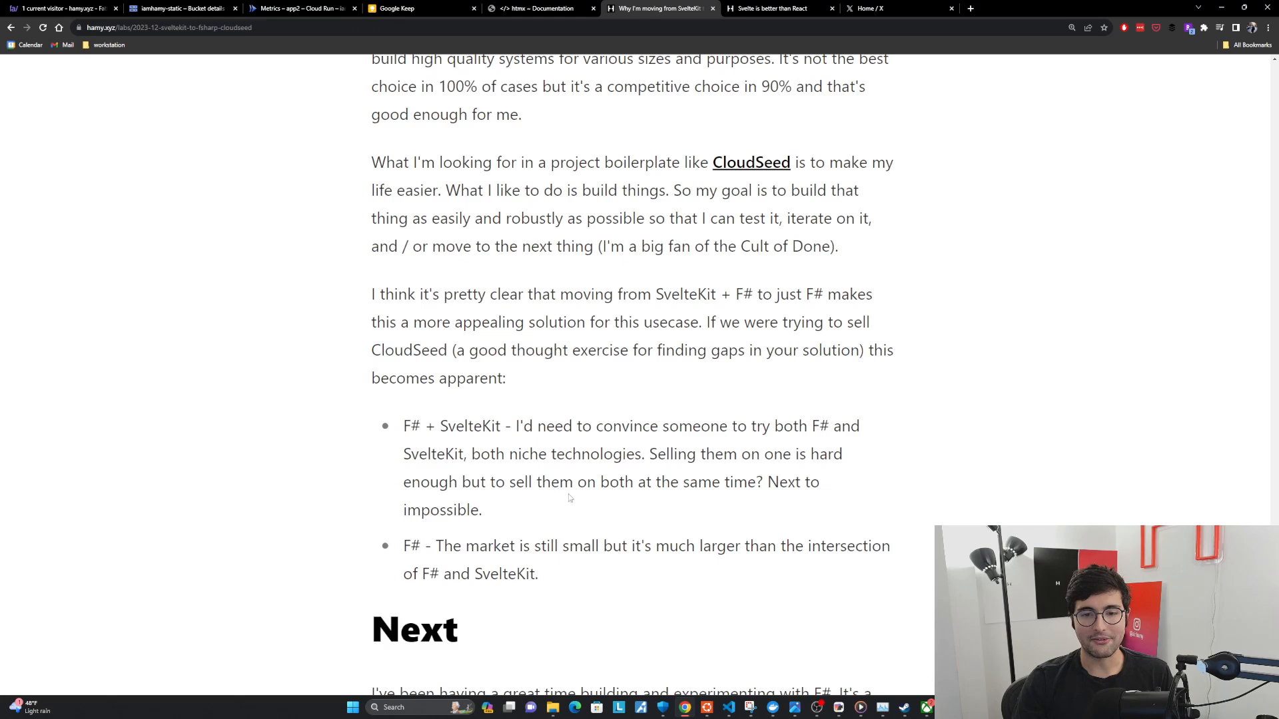
mouse_move(569, 500)
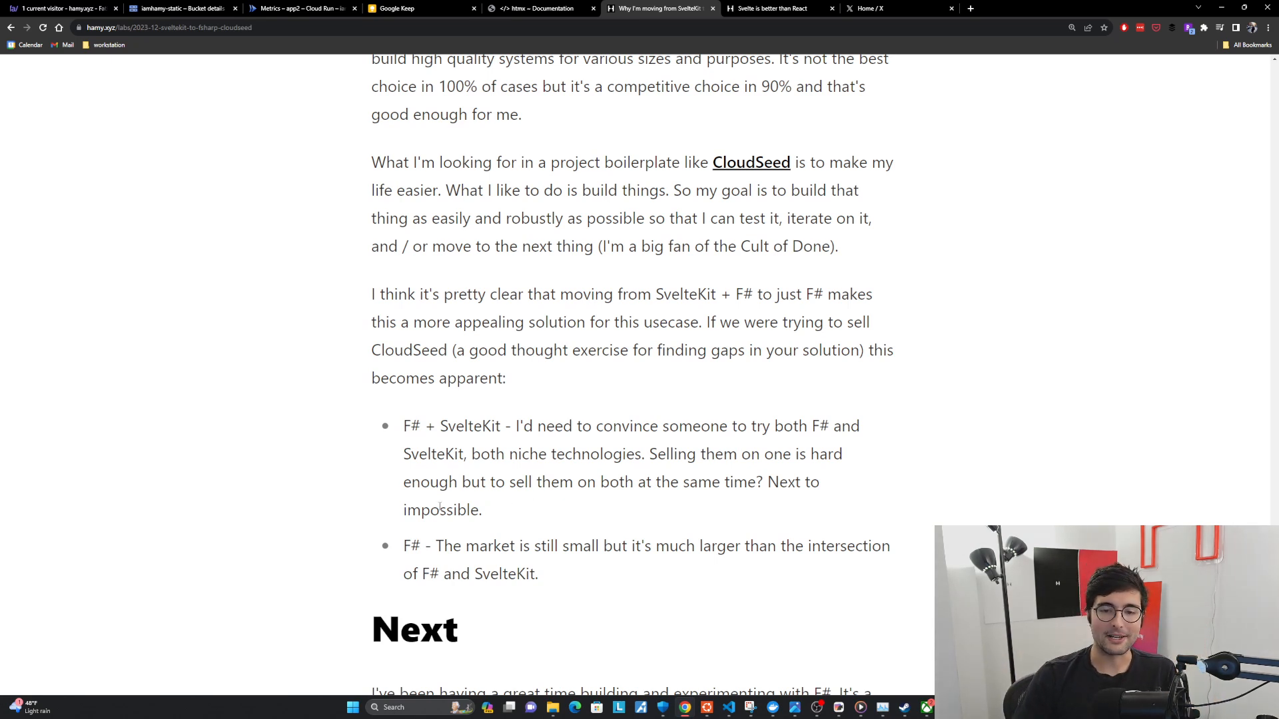
mouse_move(668, 573)
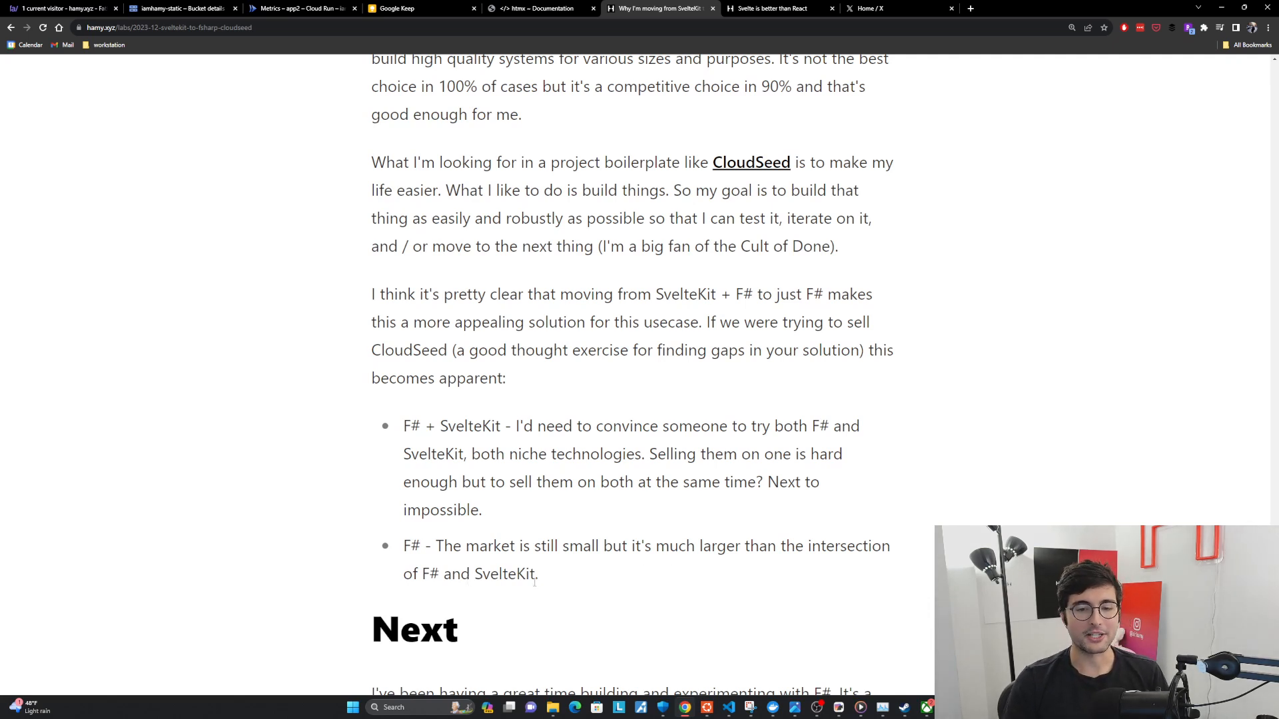
mouse_move(553, 581)
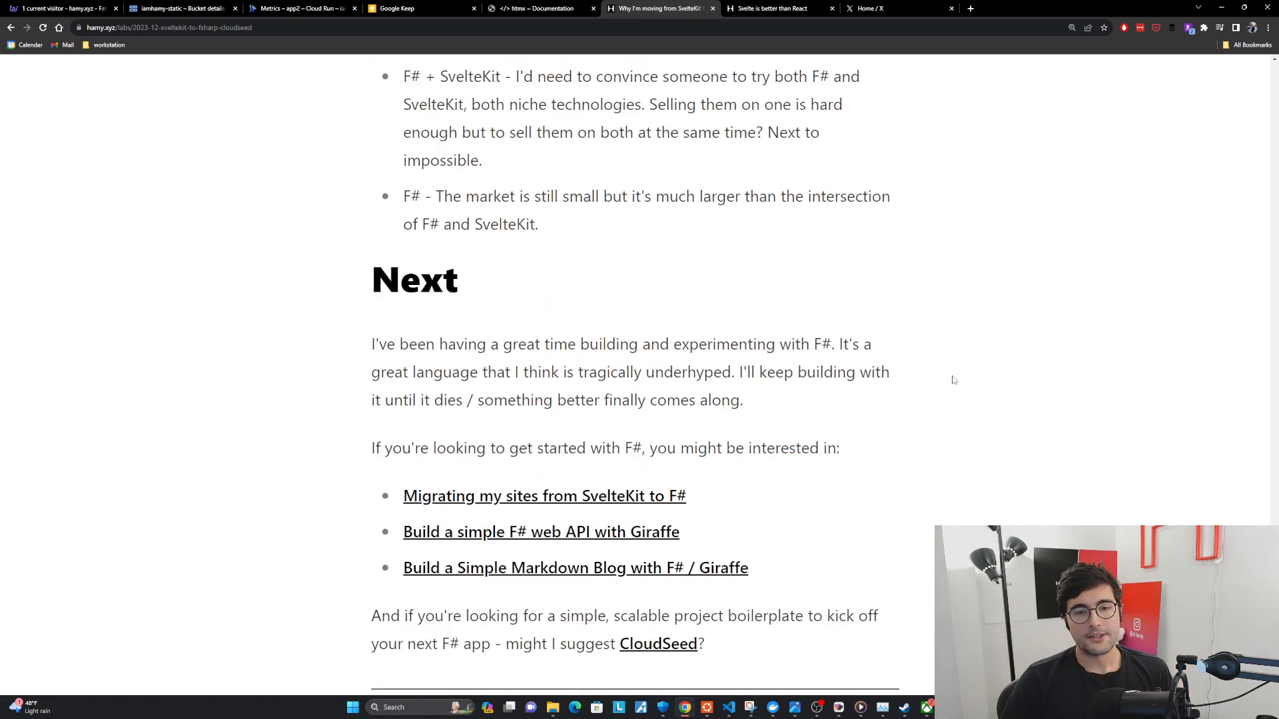
mouse_move(787, 344)
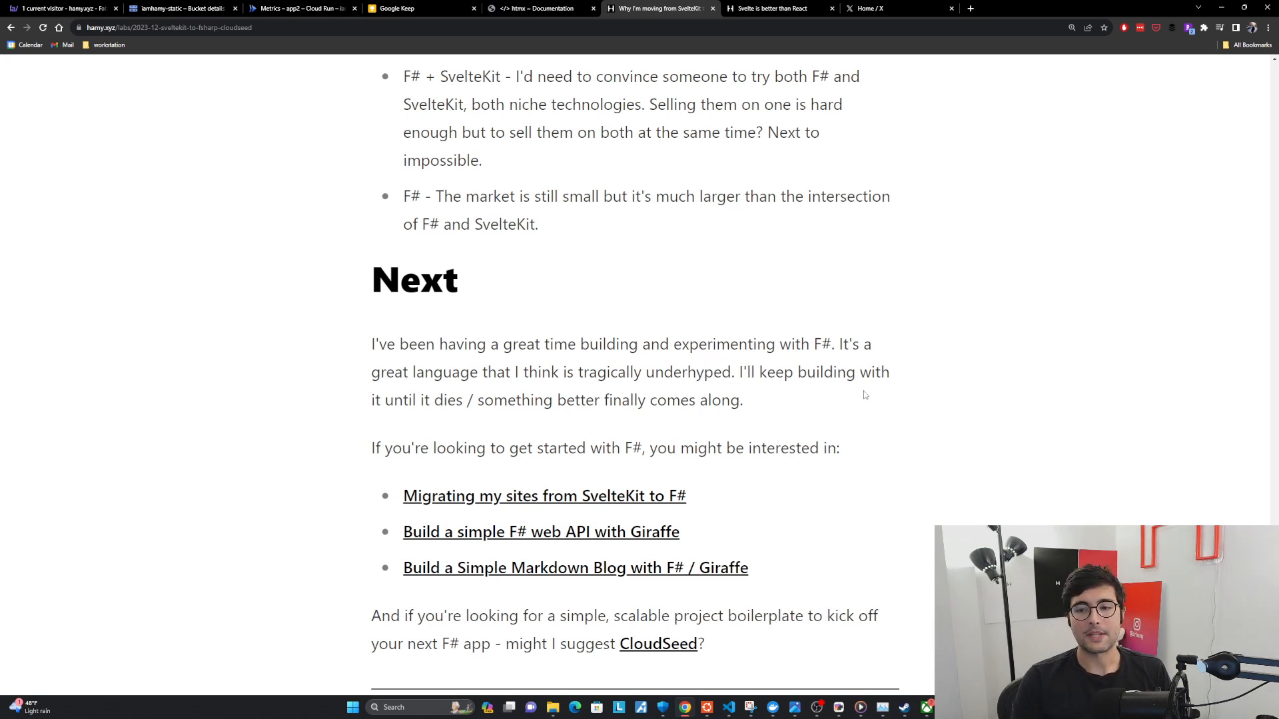
mouse_move(617, 418)
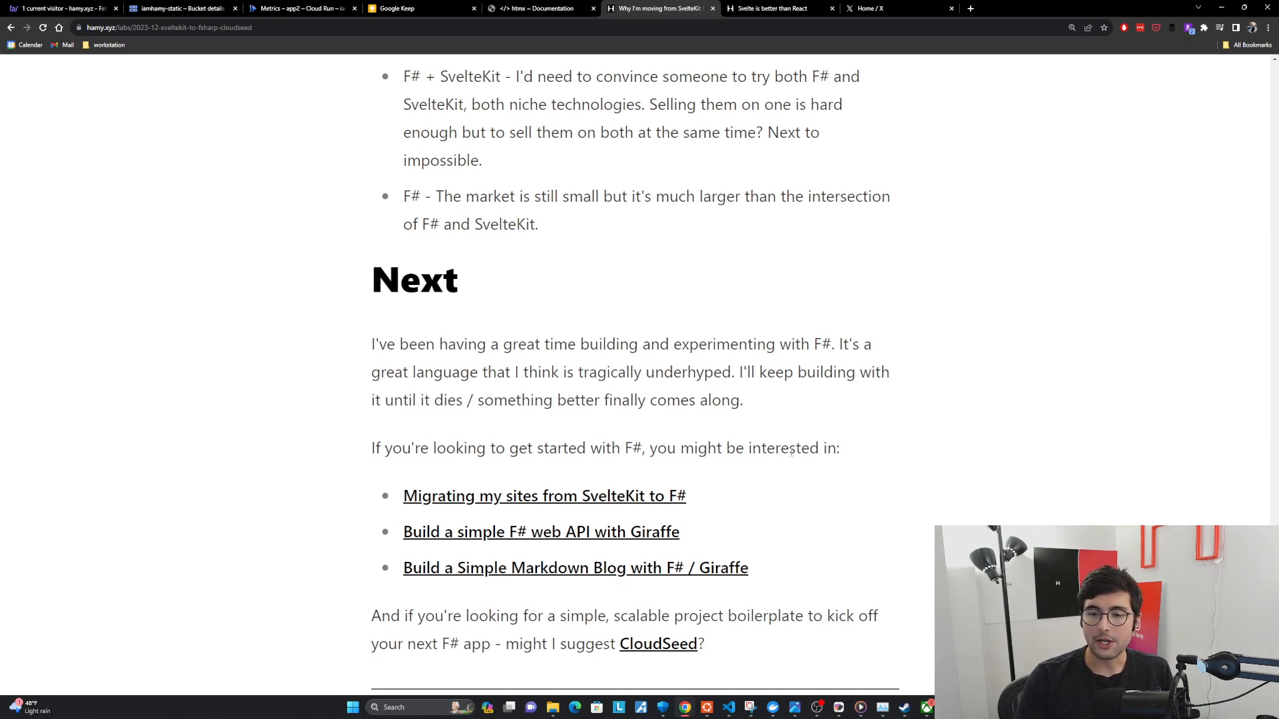
mouse_move(613, 502)
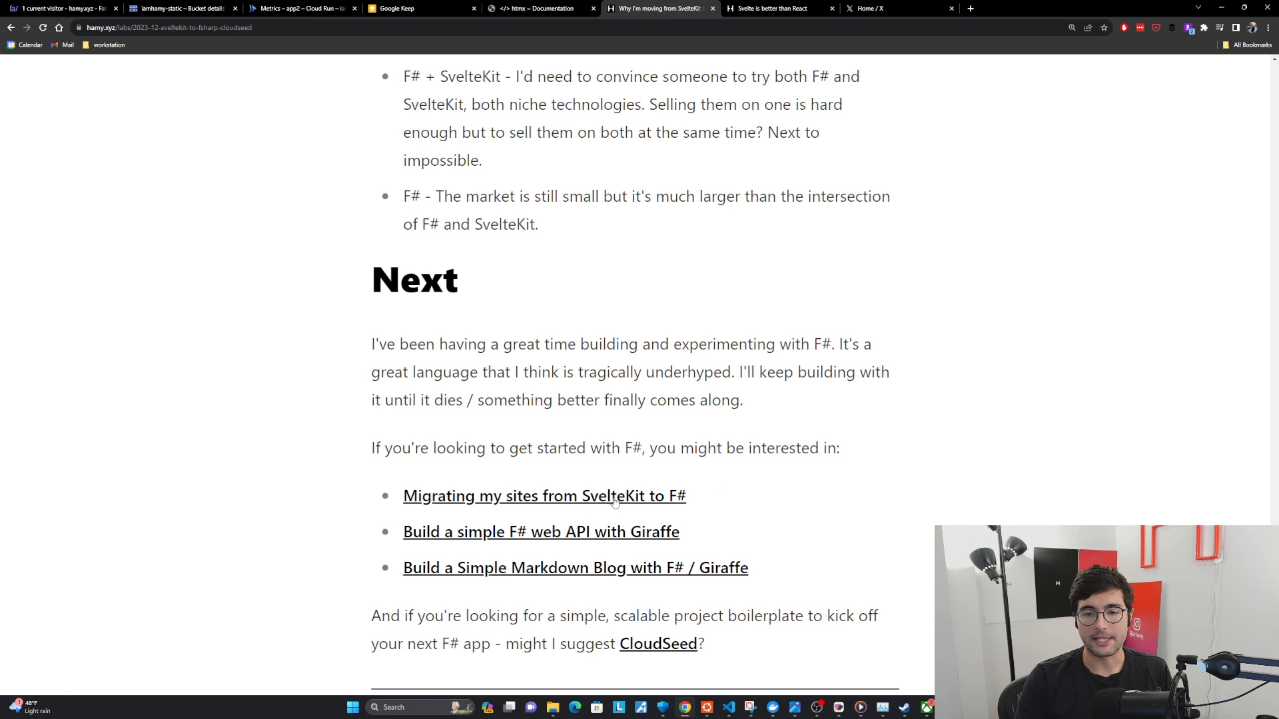
mouse_move(616, 500)
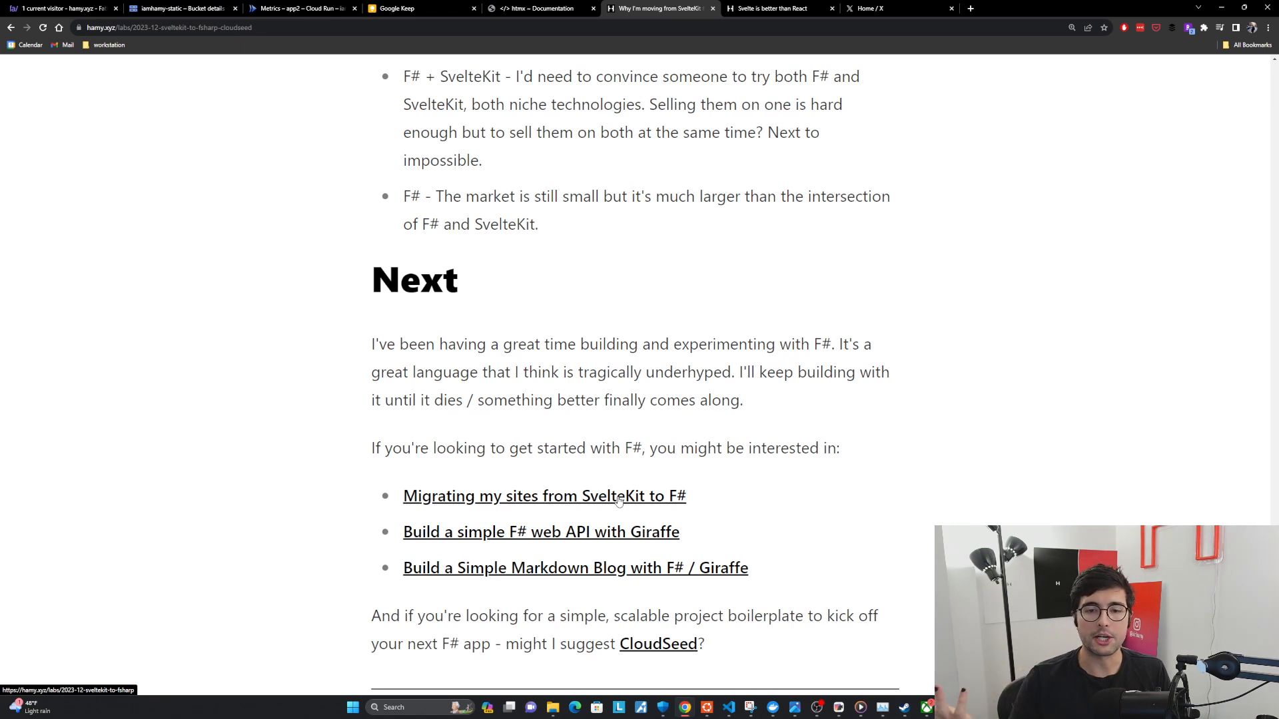
mouse_move(542, 542)
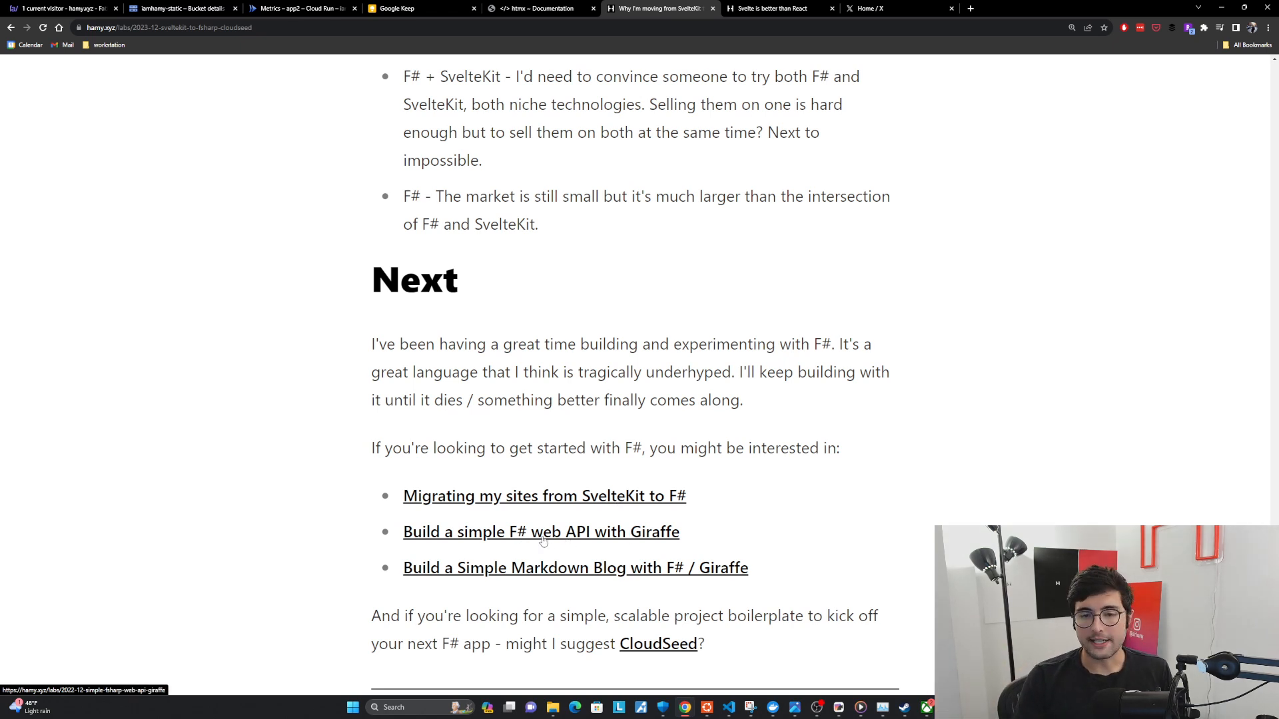